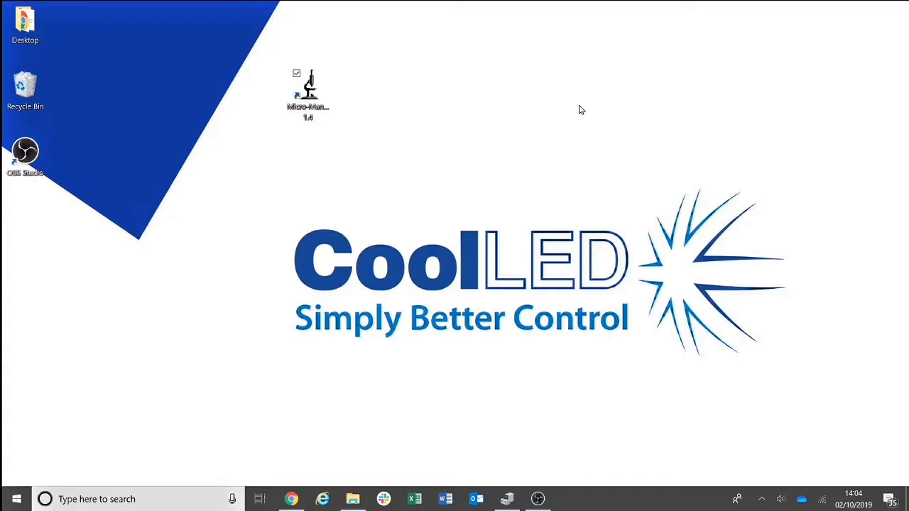
mouse_move(582, 103)
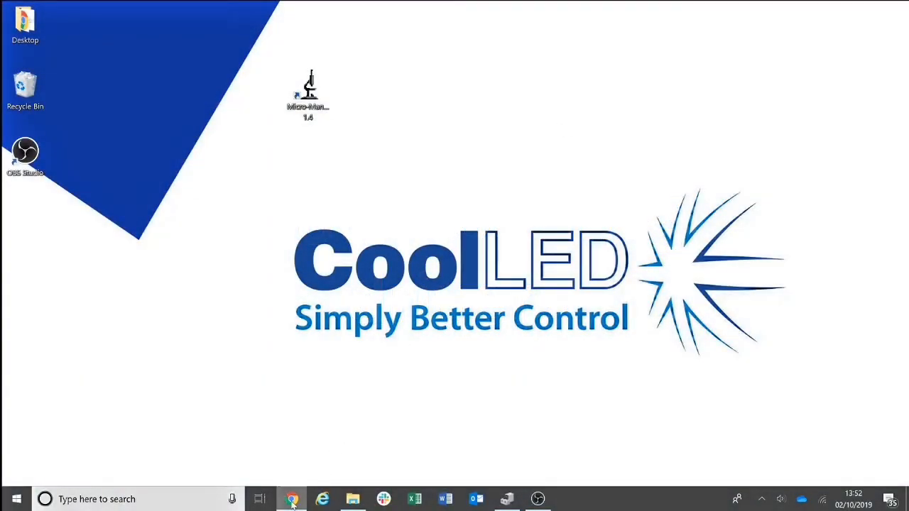
Download the CoolLED pE driver from Imaging Software support, then show the Micro-Manager download page
click(292, 499)
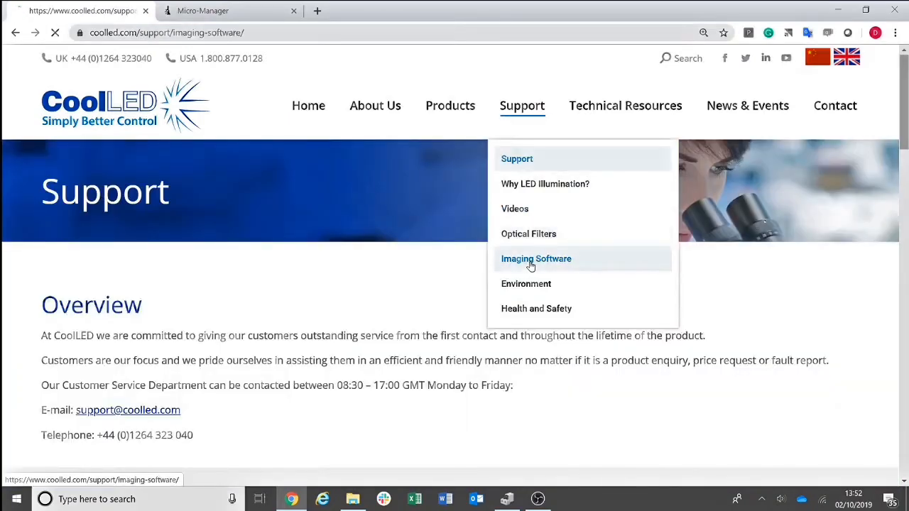
click(536, 259)
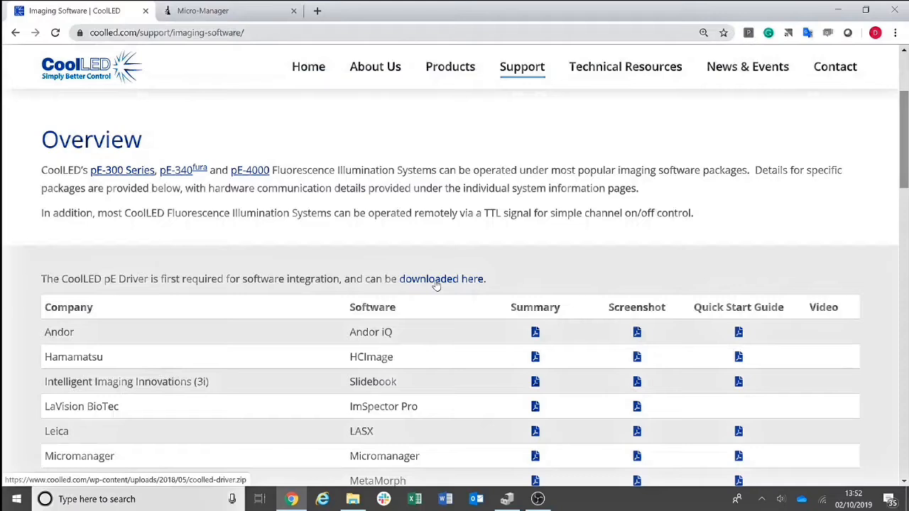
click(442, 279)
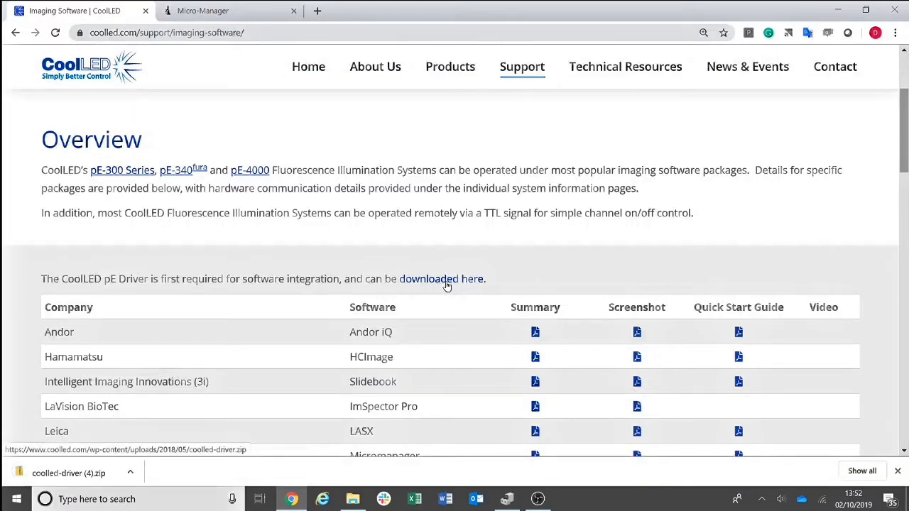
mouse_move(453, 283)
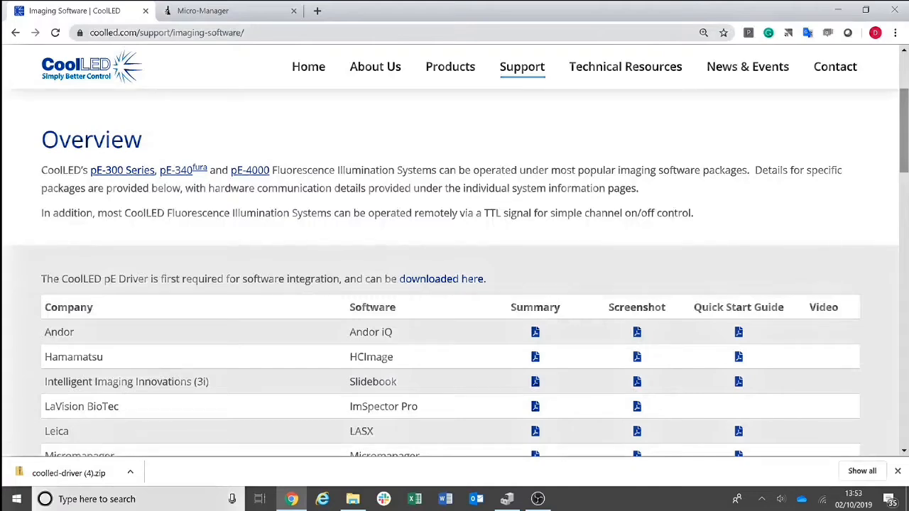
click(220, 11)
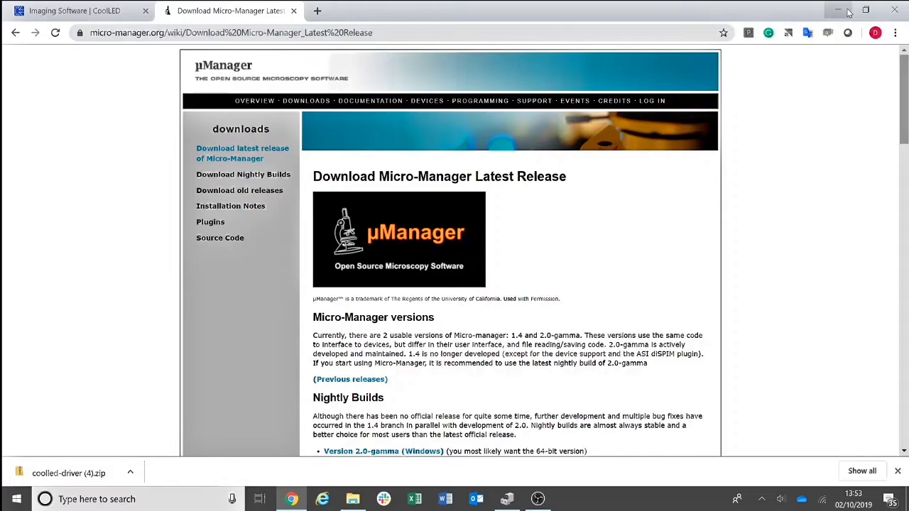
click(843, 9)
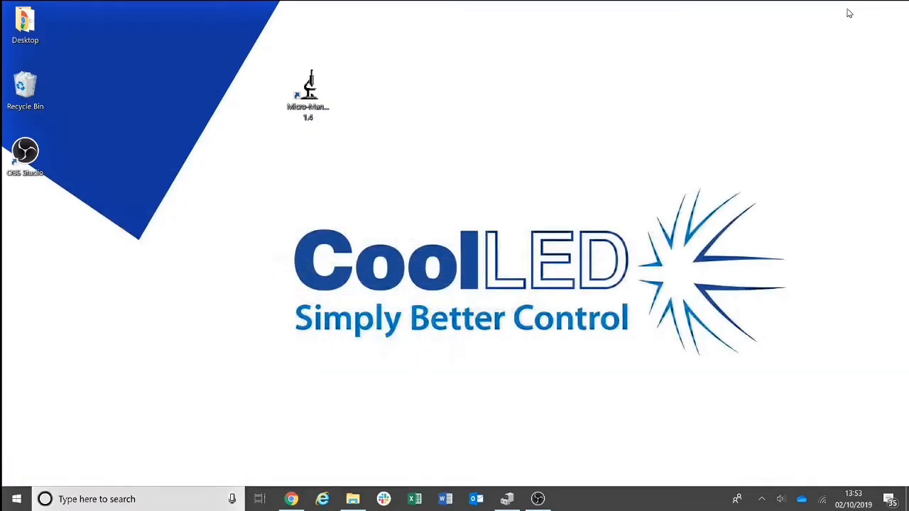
mouse_move(593, 310)
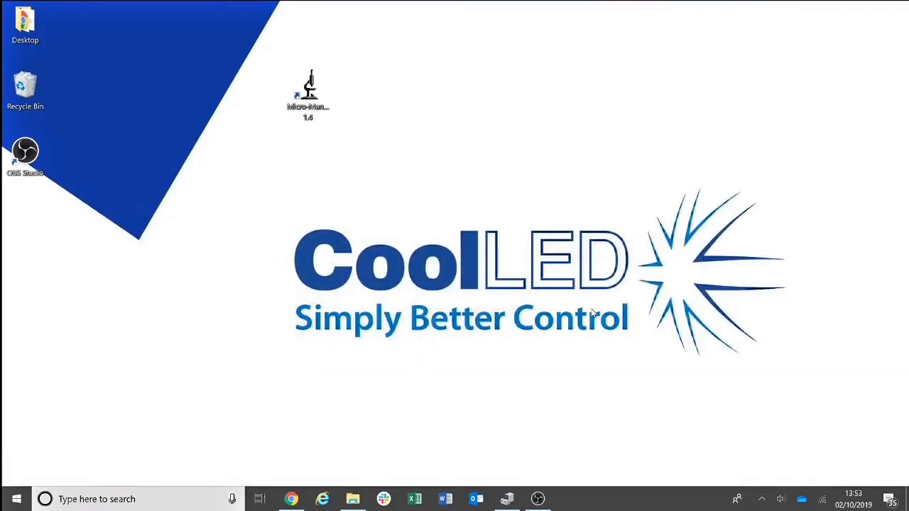
mouse_move(446, 183)
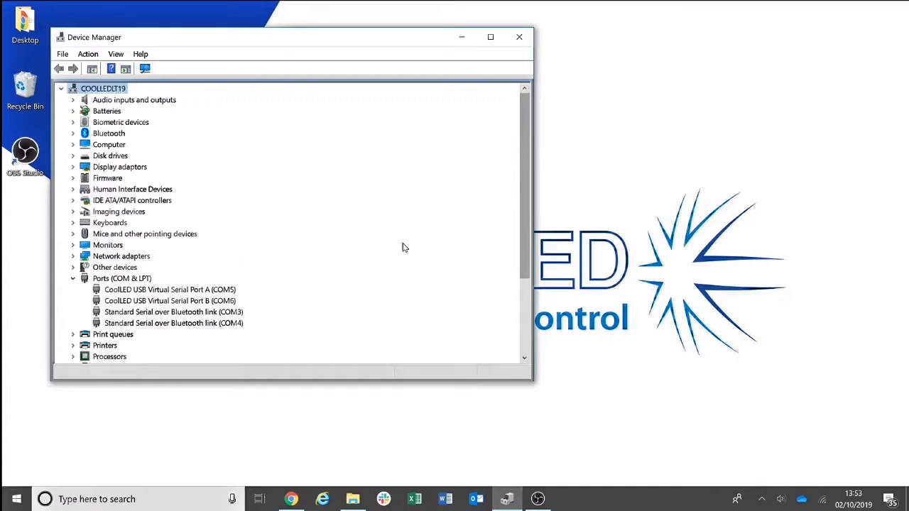
mouse_move(332, 298)
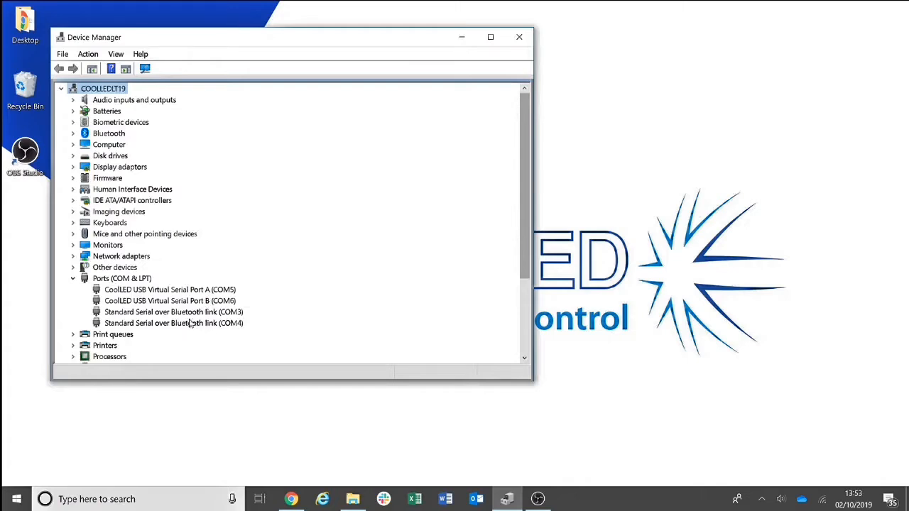
right_click(170, 289)
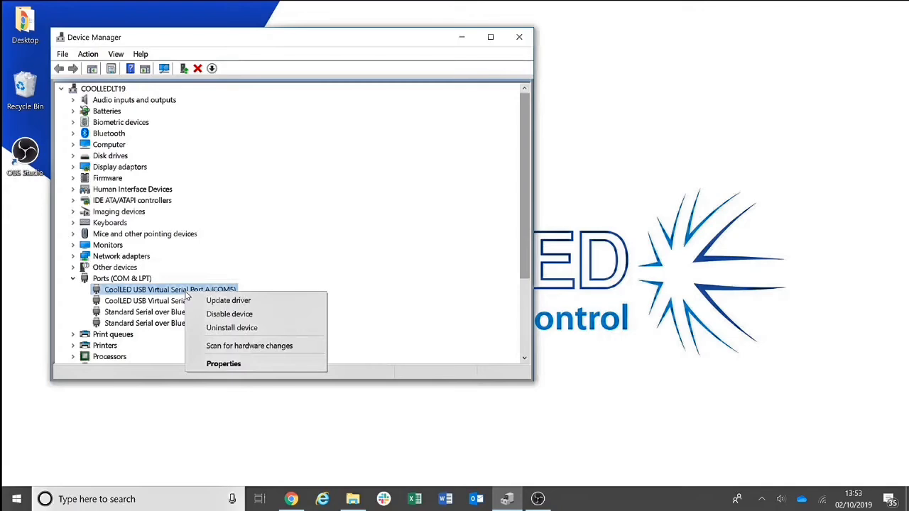
mouse_move(227, 299)
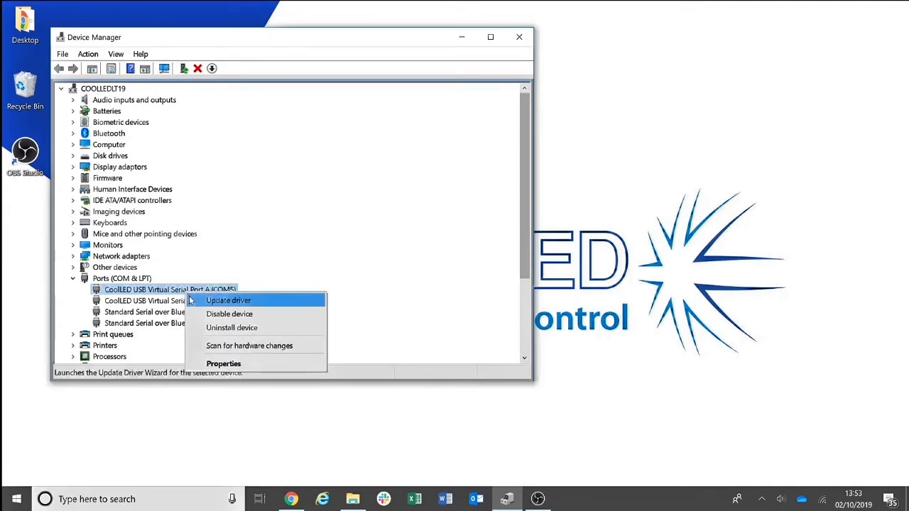
mouse_move(197, 304)
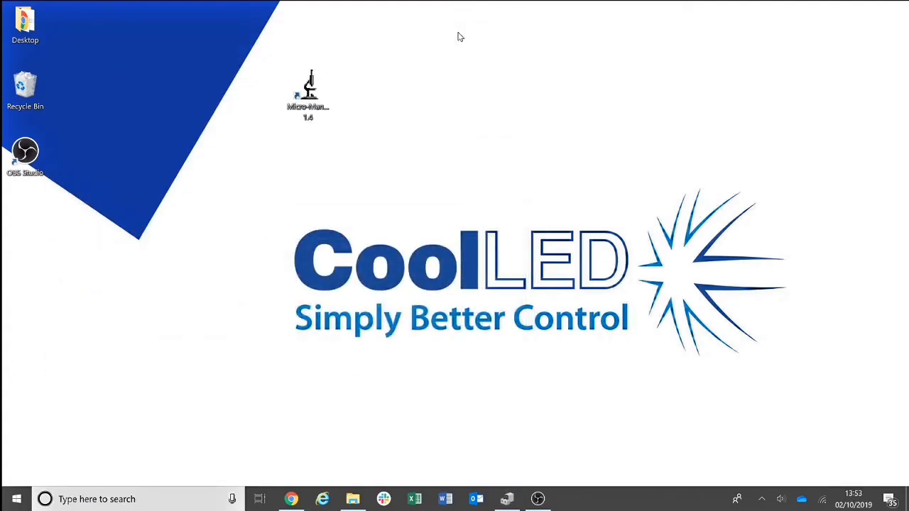
Launch Micro-Manager 1.4 with '(none)' as the startup configuration file
click(309, 92)
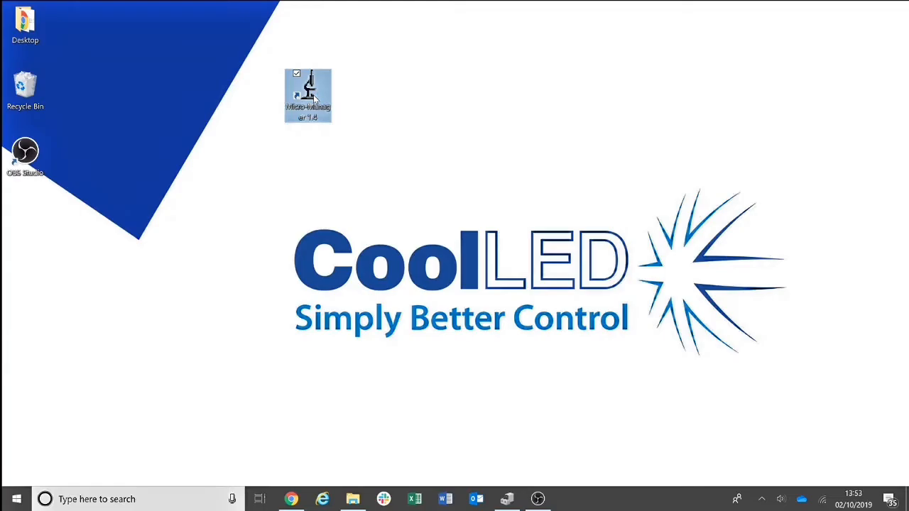
double_click(308, 92)
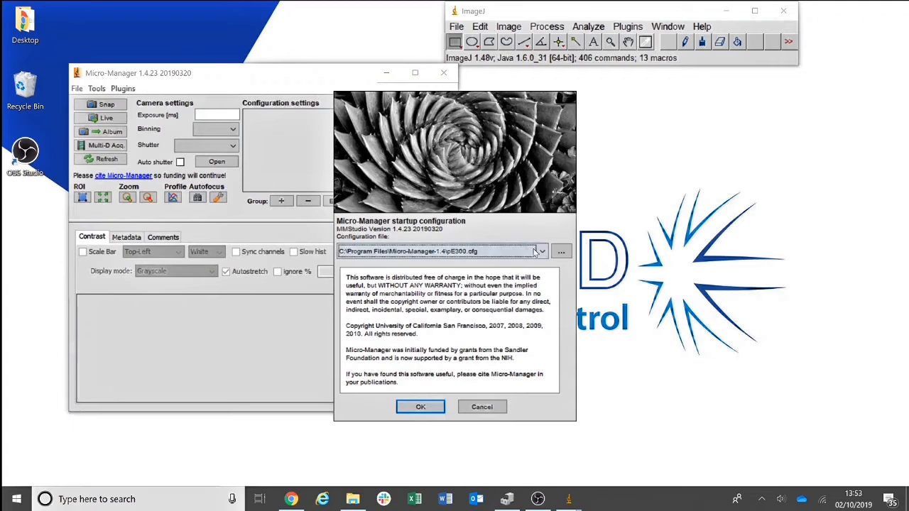
click(541, 251)
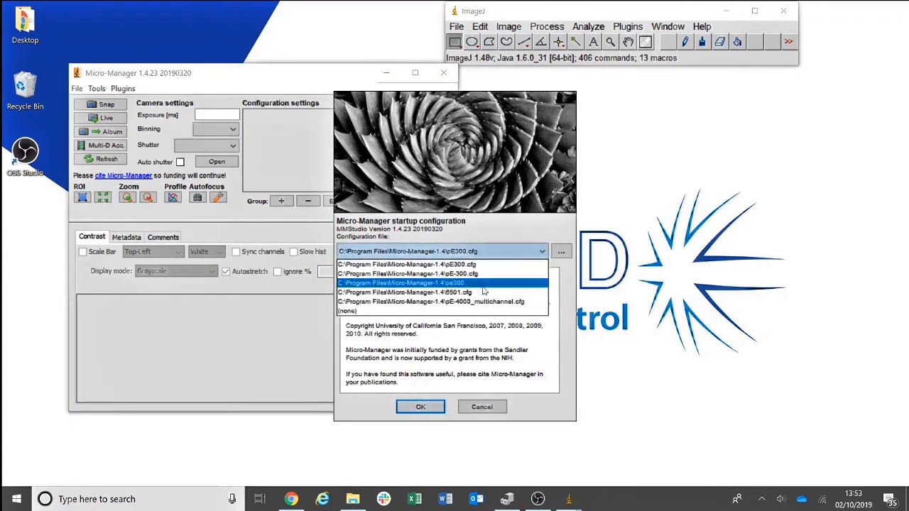
click(347, 310)
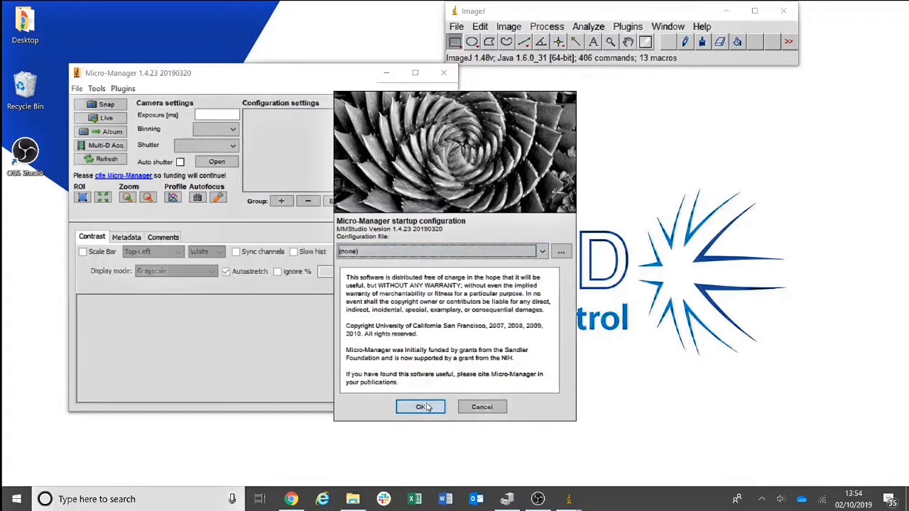
click(420, 407)
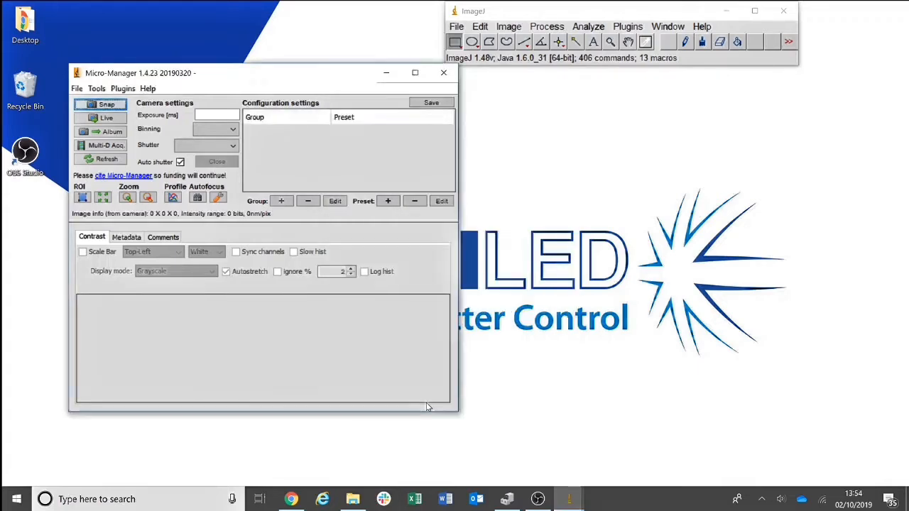
mouse_move(428, 402)
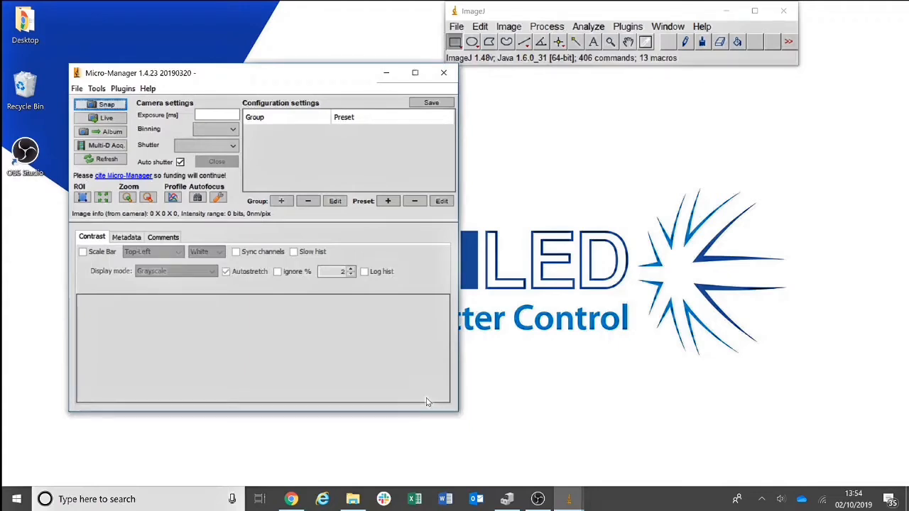
mouse_move(401, 370)
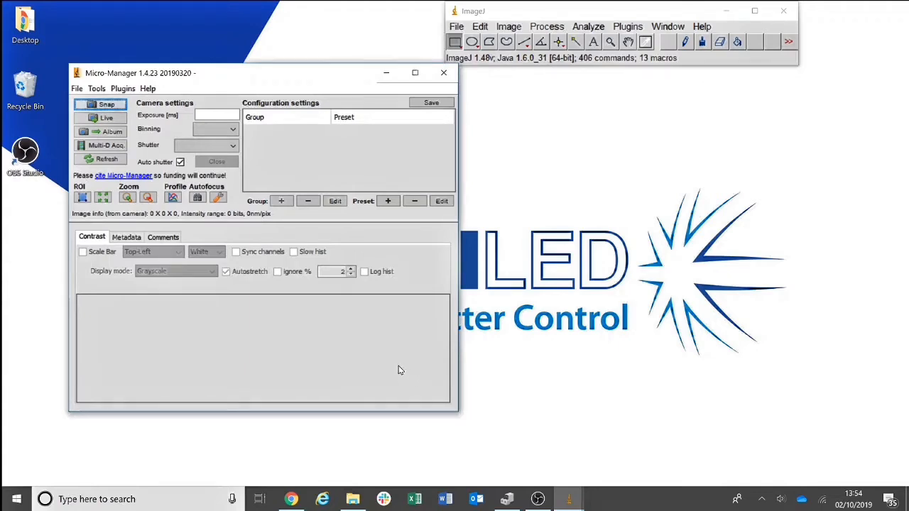
Start a new Hardware Configuration Wizard setup and select the pE300 LED illuminator device
click(92, 88)
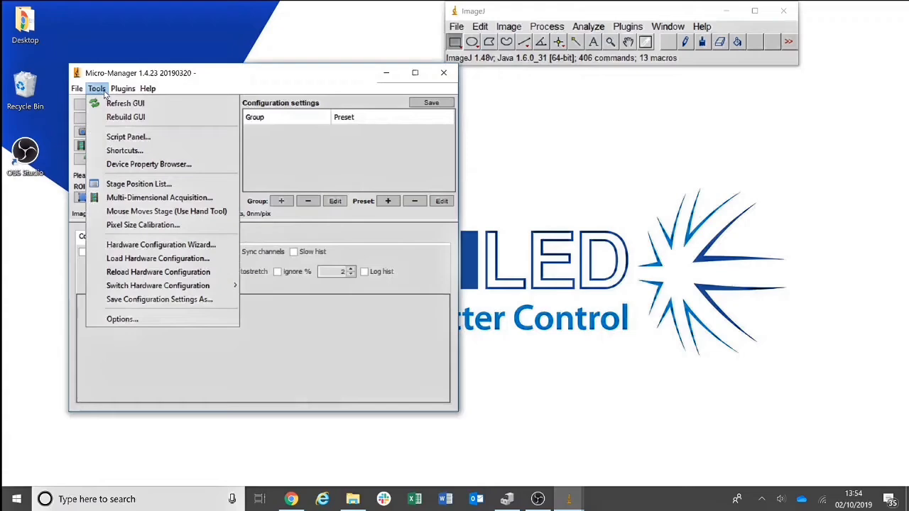
click(161, 244)
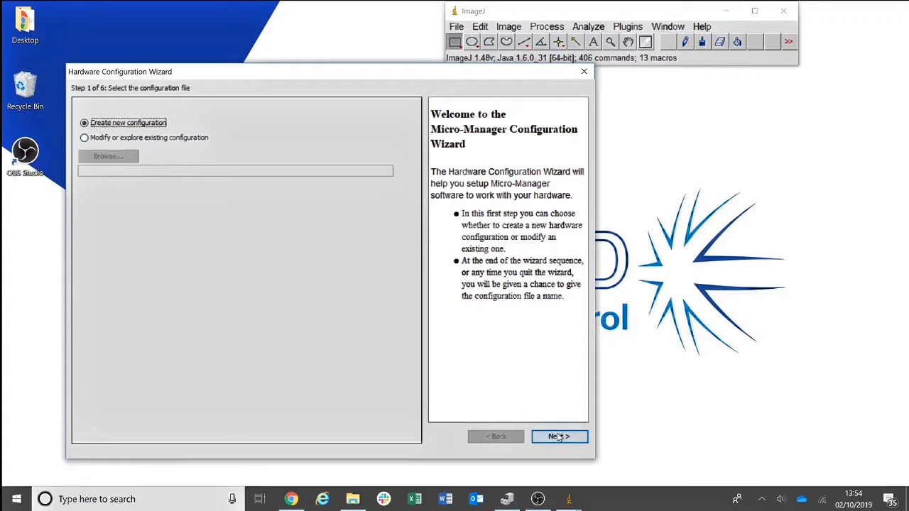
click(559, 436)
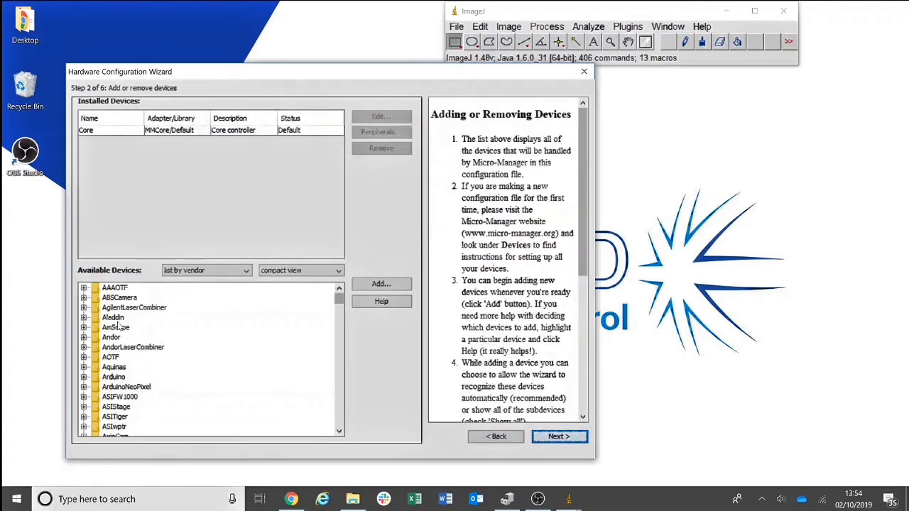
scroll(down, 3)
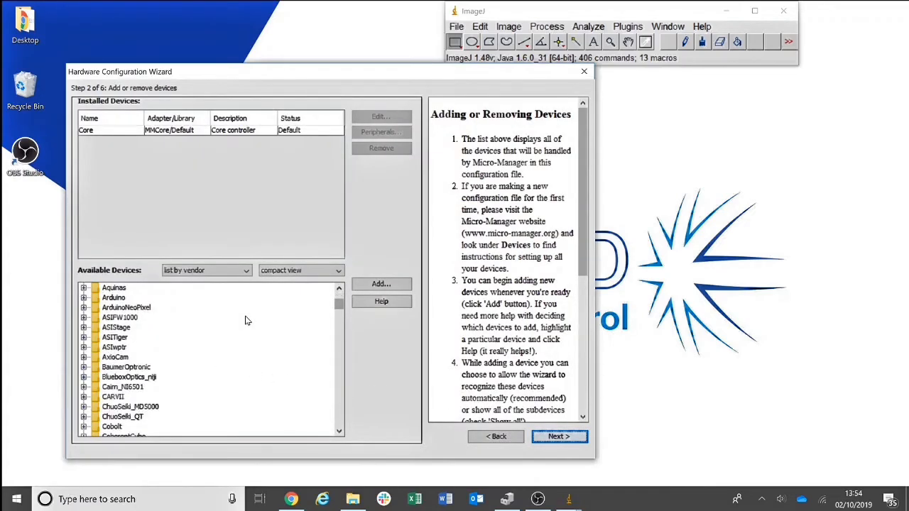
scroll(down, 3)
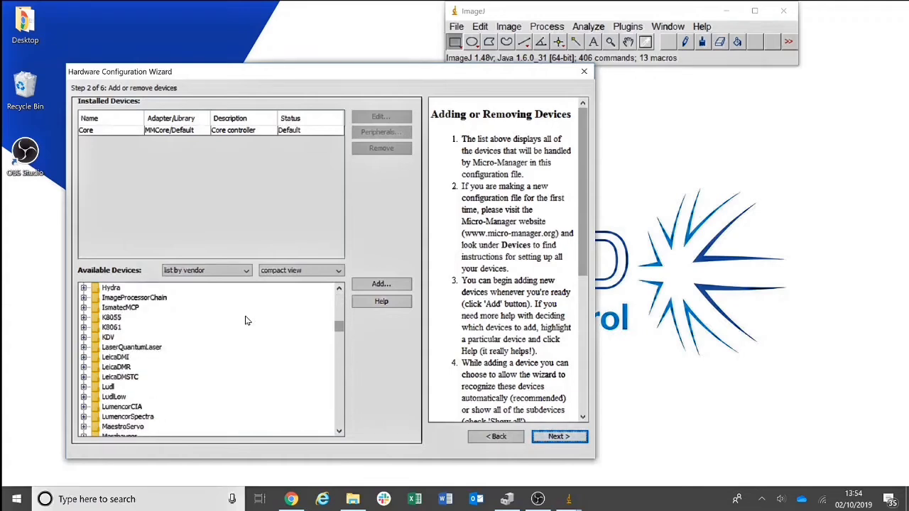
scroll(down, 3)
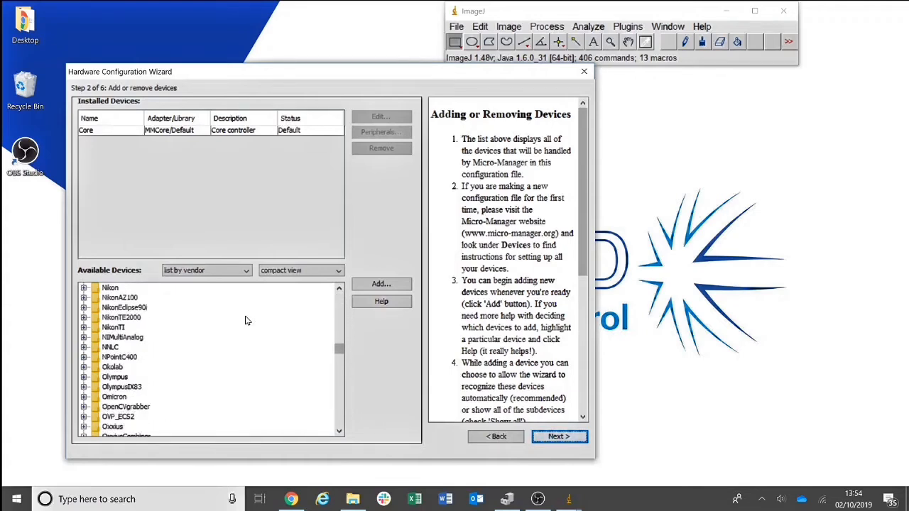
scroll(down, 3)
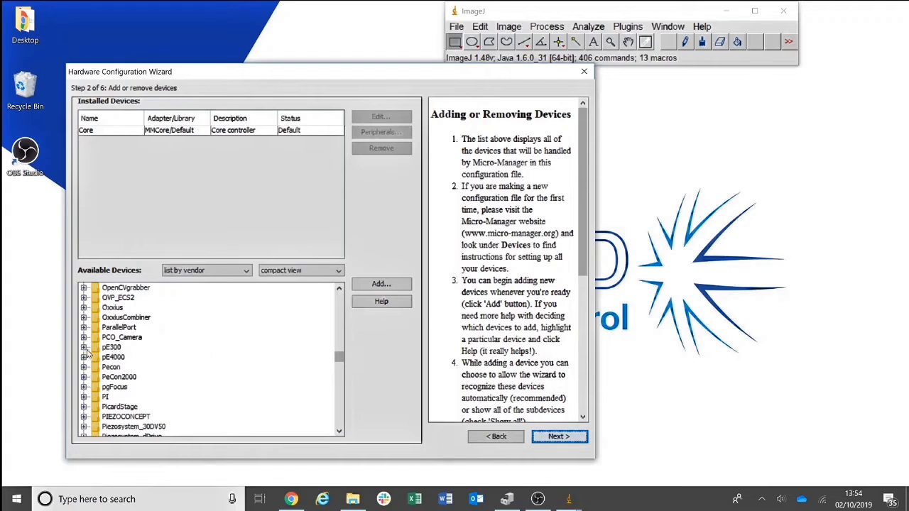
click(85, 347)
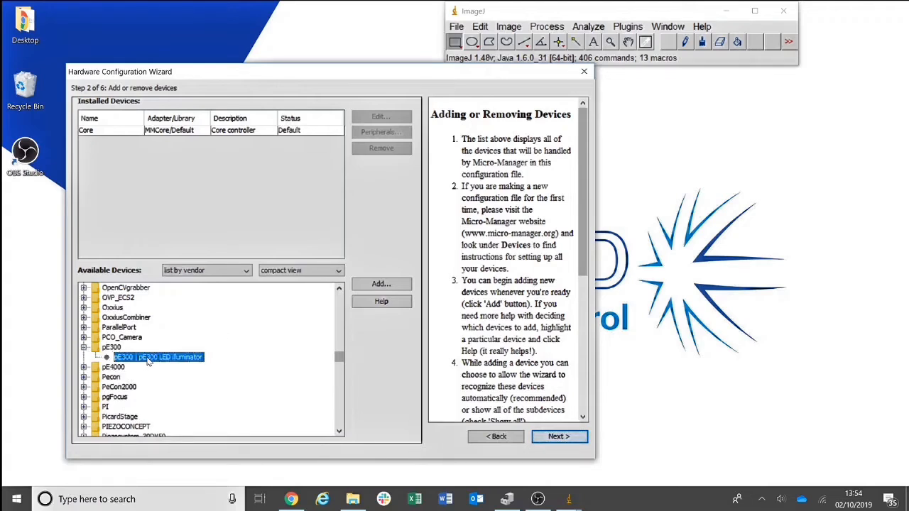
Add the pE300 illuminator and set its port to COM5
click(381, 284)
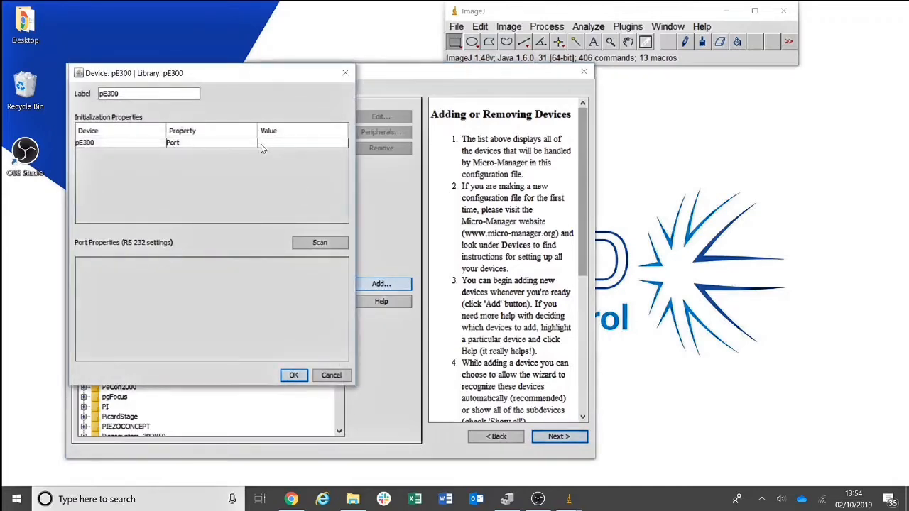
mouse_move(286, 145)
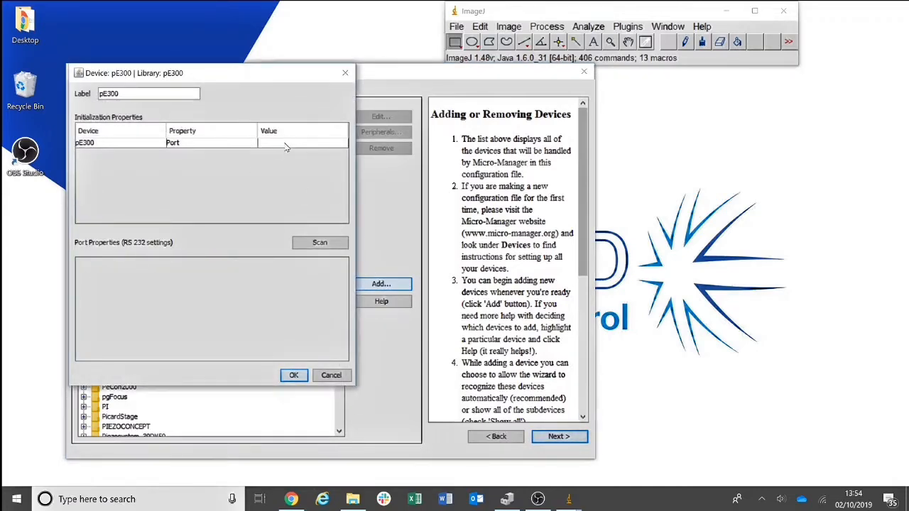
mouse_move(282, 148)
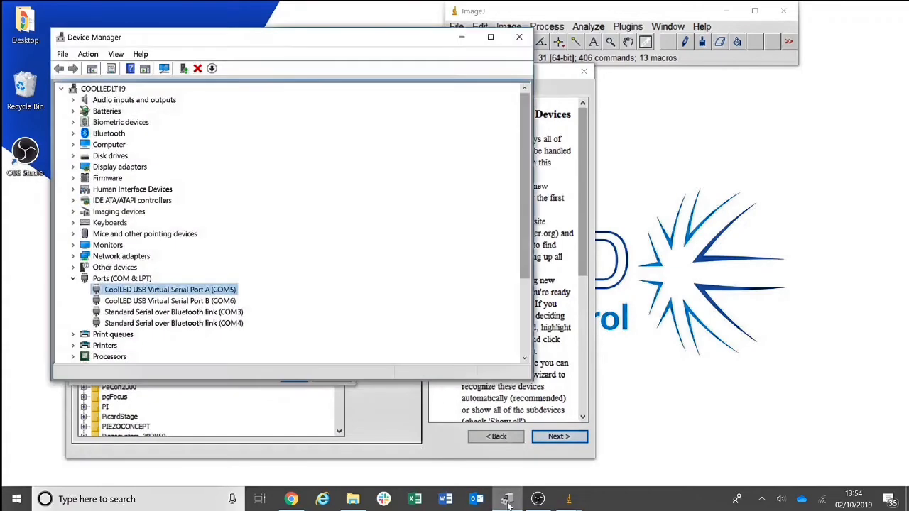
mouse_move(168, 279)
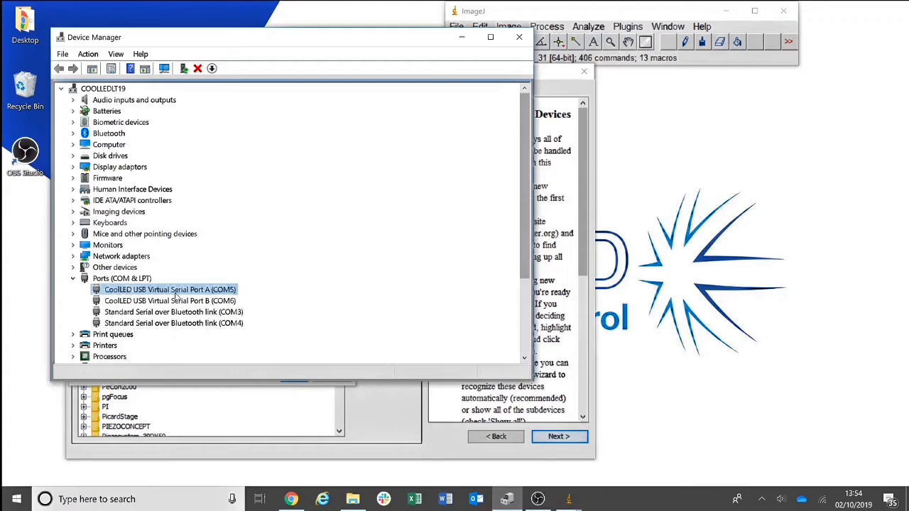
mouse_move(429, 105)
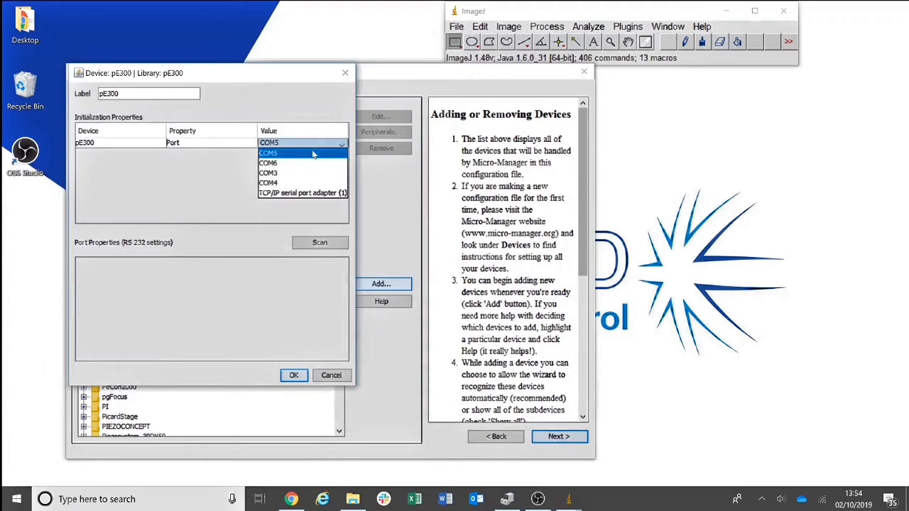
click(269, 153)
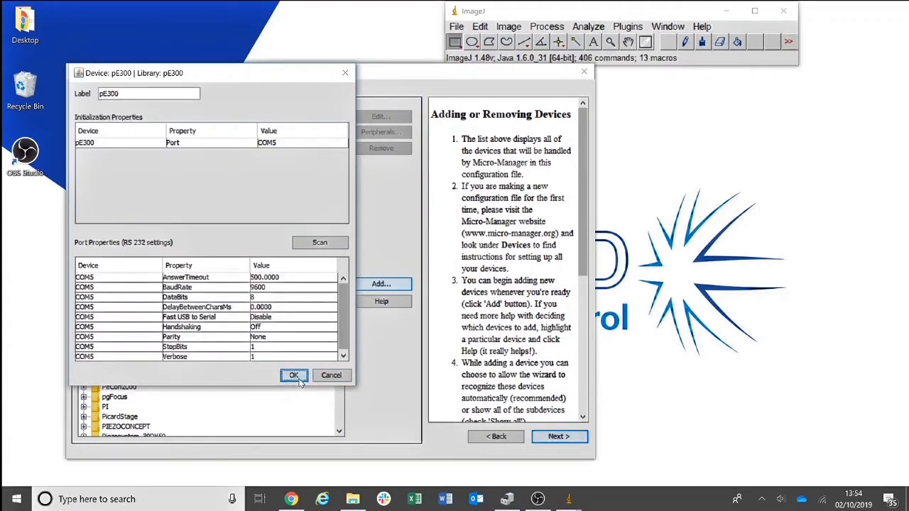
Confirm pE300, then add the DemoCamera DHub hub and DCam demo camera
click(294, 375)
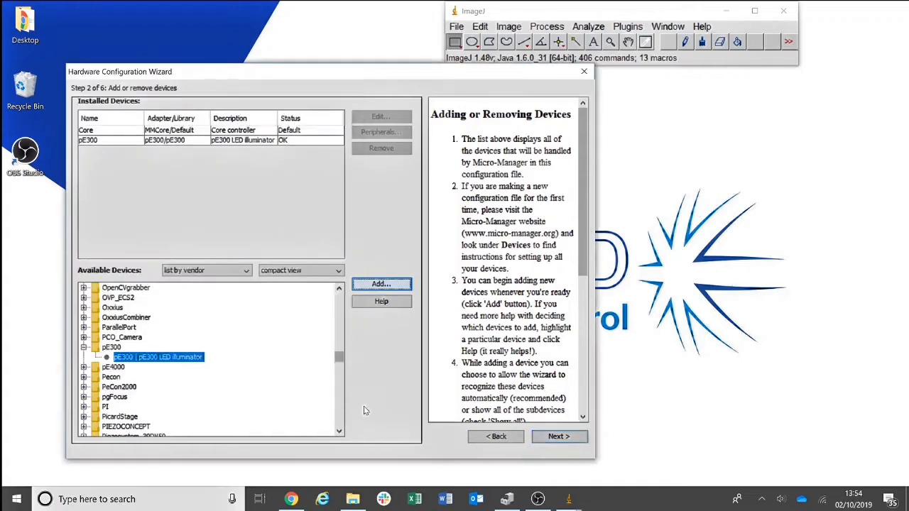
mouse_move(283, 392)
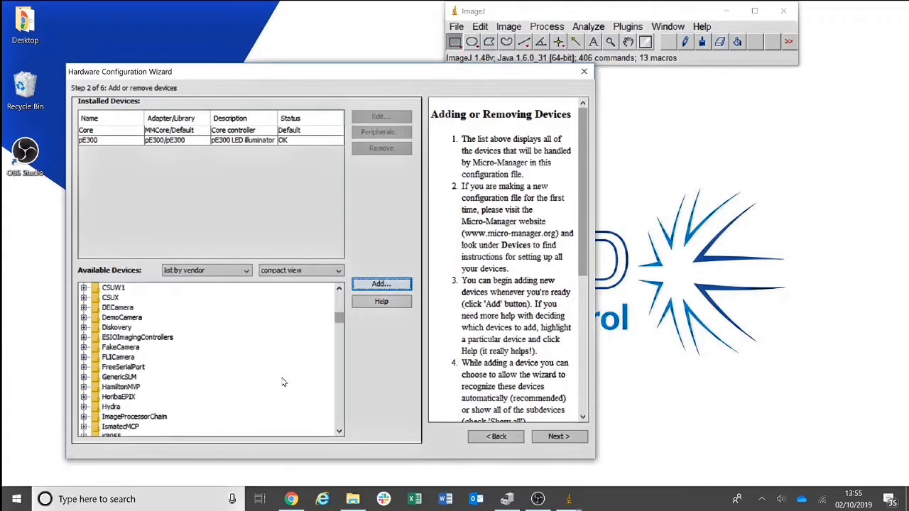
click(83, 317)
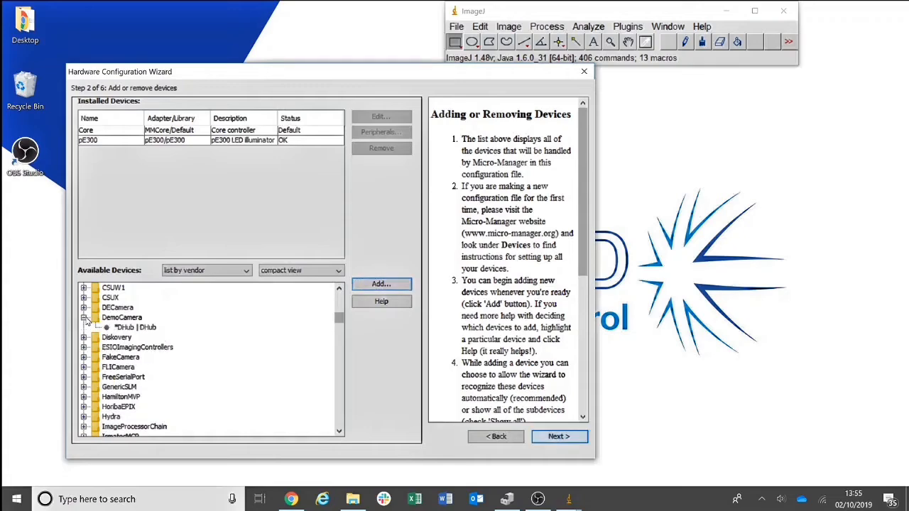
click(132, 327)
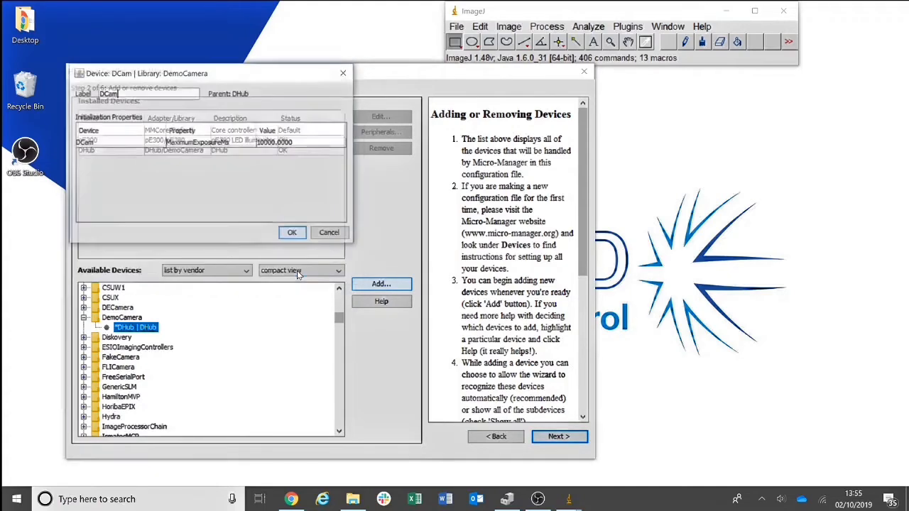
click(292, 232)
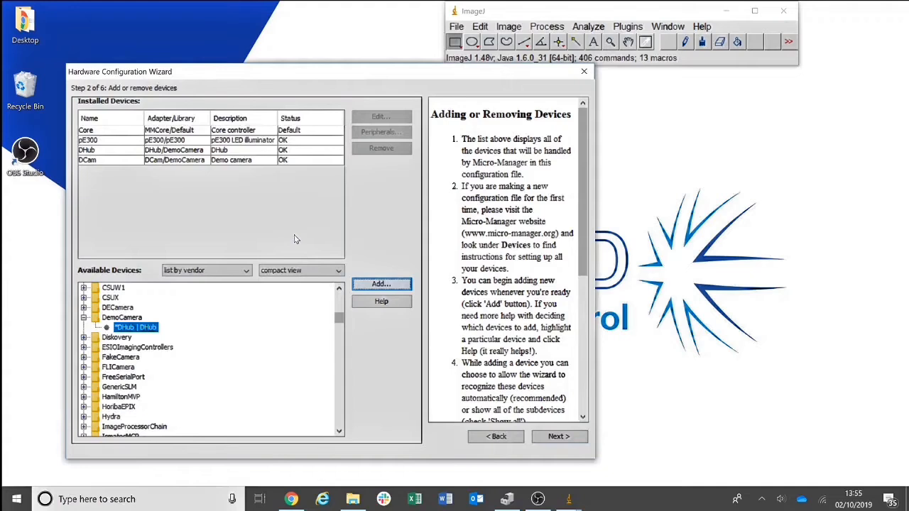
mouse_move(529, 411)
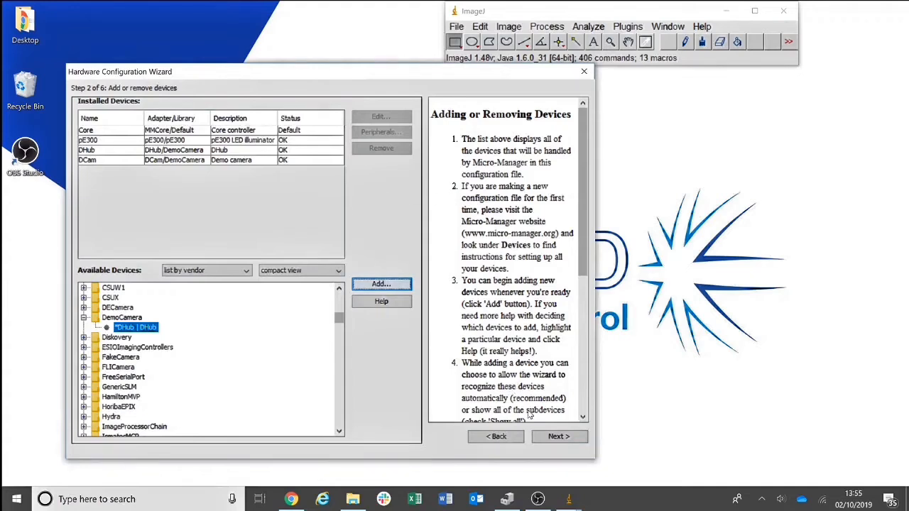
Step past the default devices and device delays pages to the save step
click(560, 436)
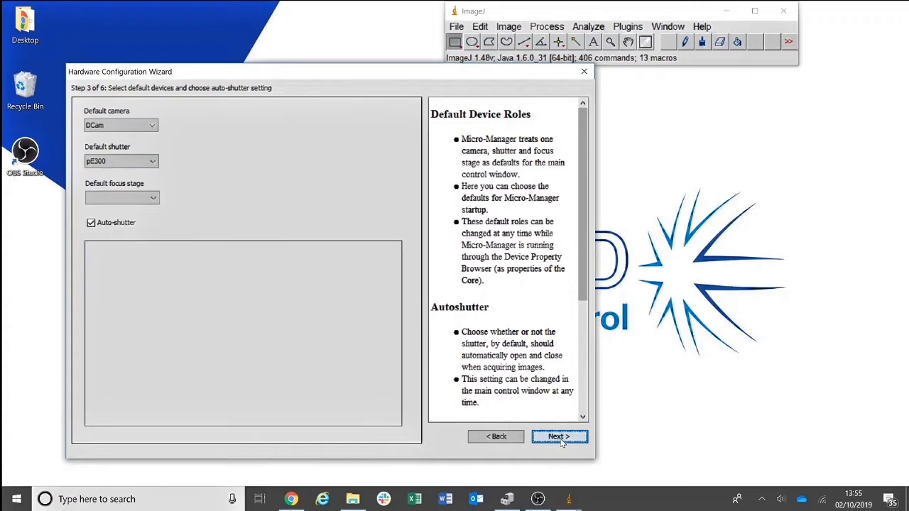
click(560, 436)
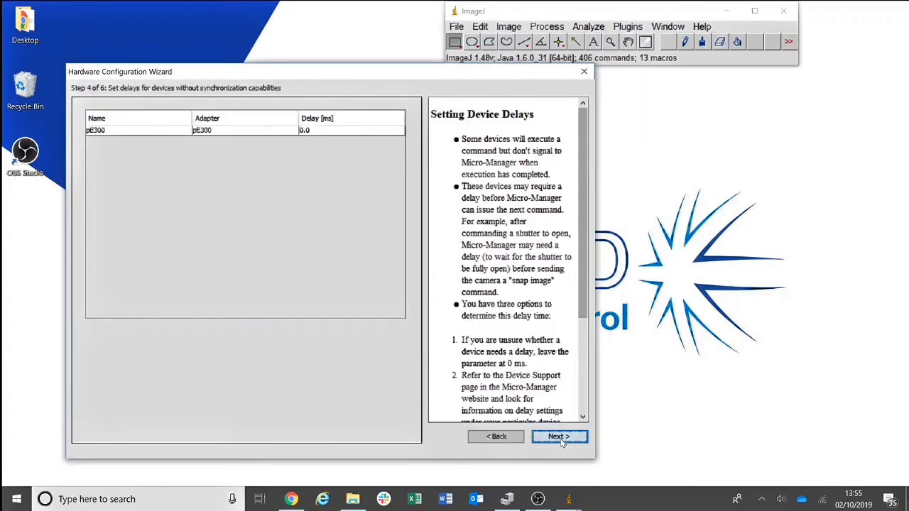
click(560, 436)
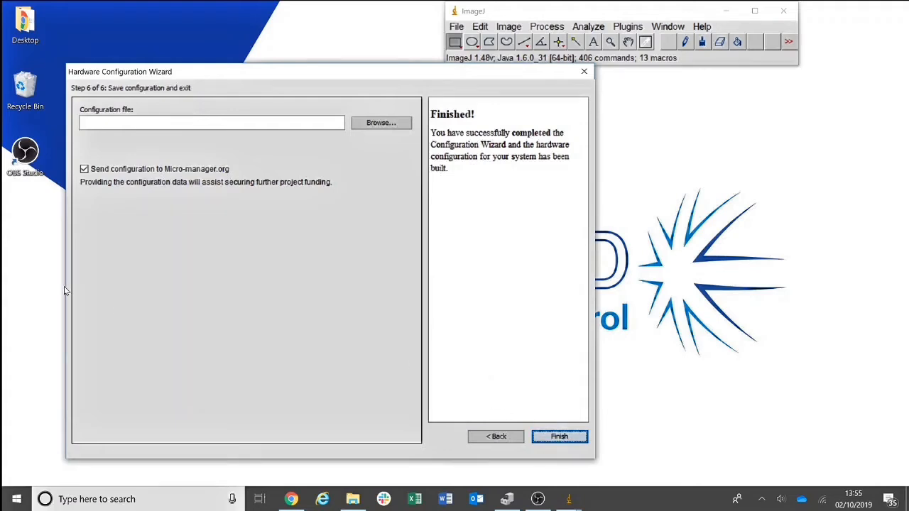
mouse_move(171, 383)
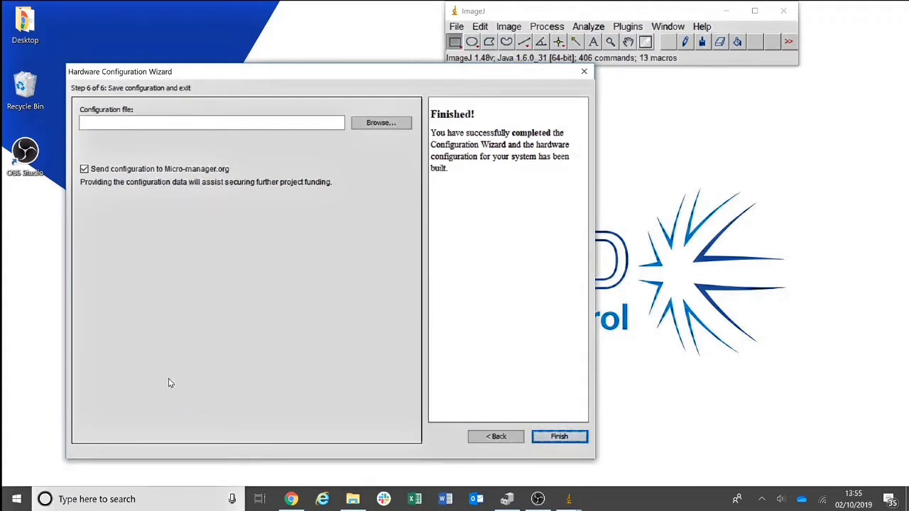
mouse_move(389, 349)
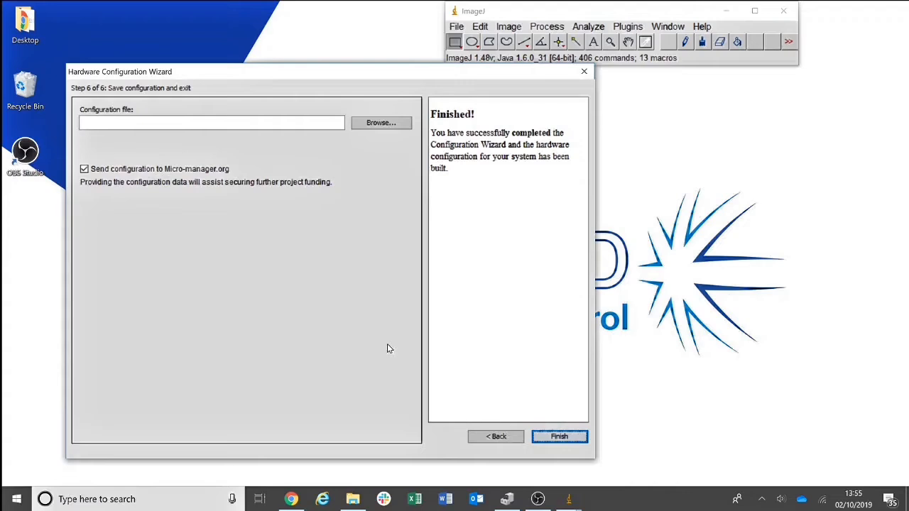
Save the configuration as 'pE-300 & demo camera.cfg' in Micro-Manager-1.4 and finish
click(381, 122)
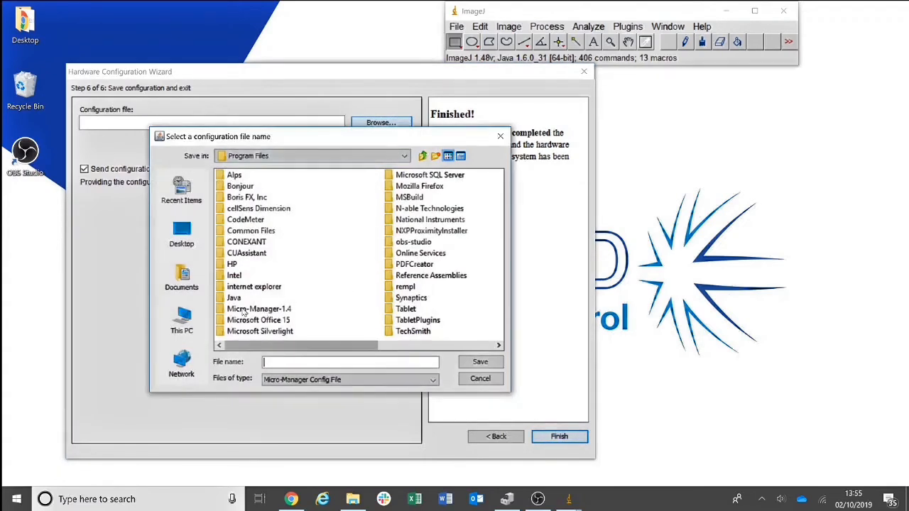
double_click(258, 309)
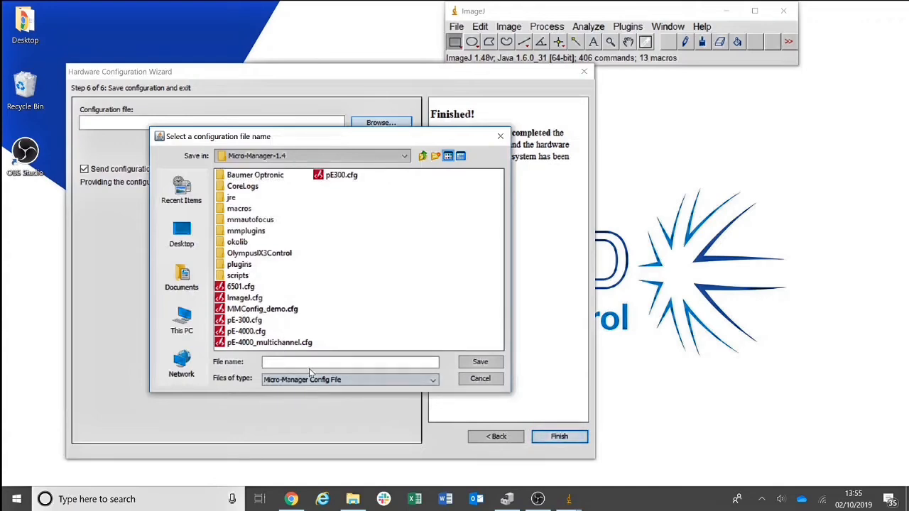
mouse_move(312, 345)
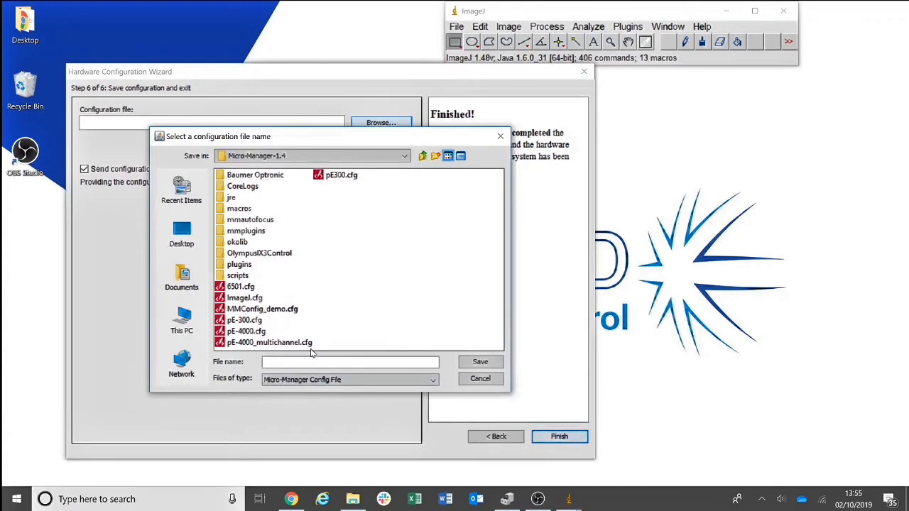
text(p)
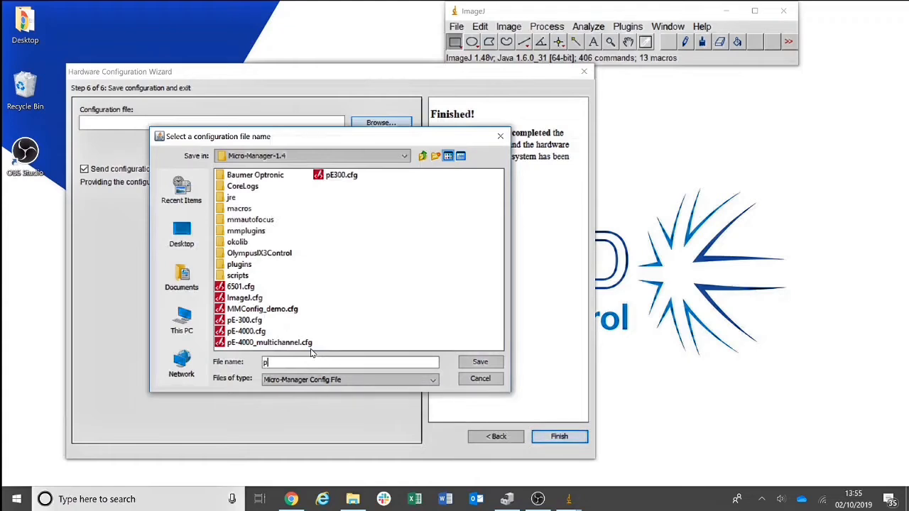
text(E-300 & demo camer)
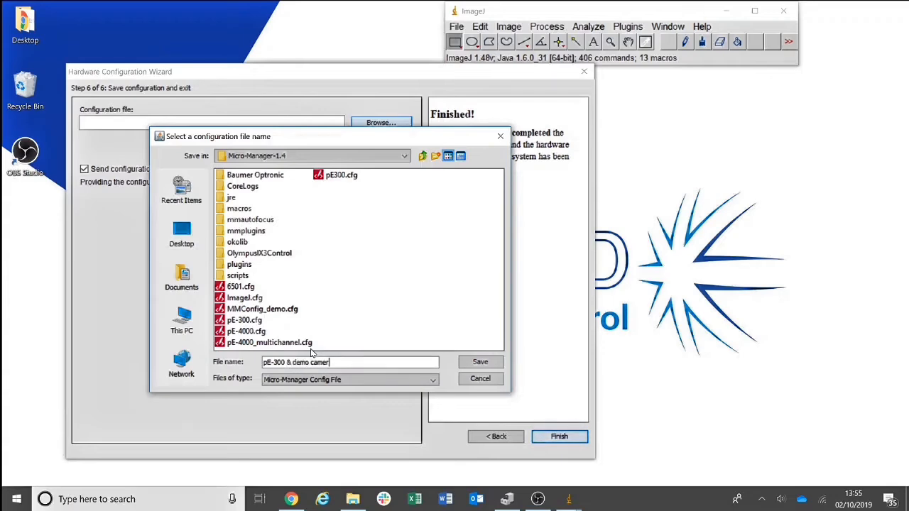
click(480, 362)
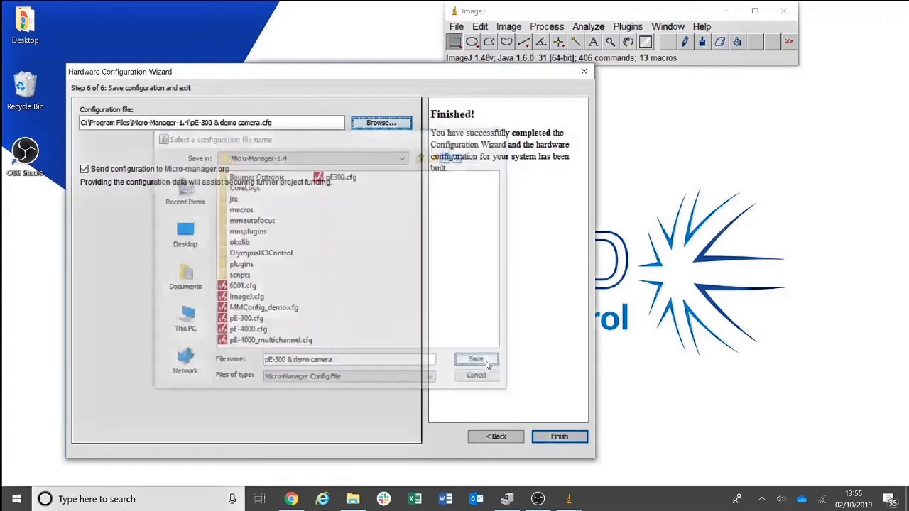
click(475, 360)
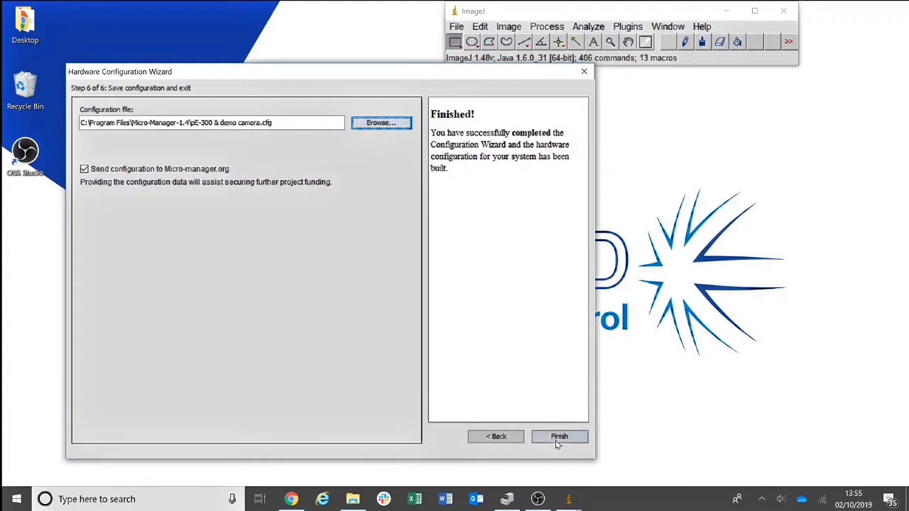
click(559, 436)
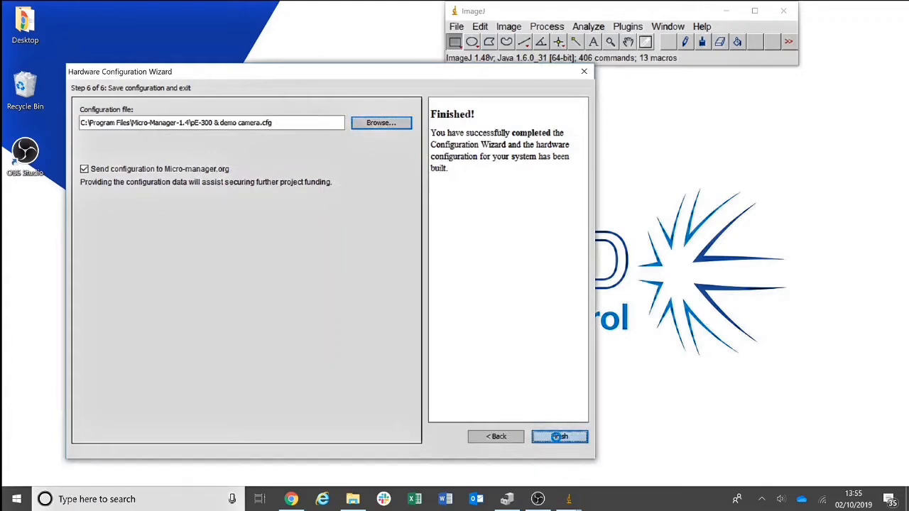
Close the wizard to load 'pE-300 & demo camera.cfg' into the main window
click(560, 437)
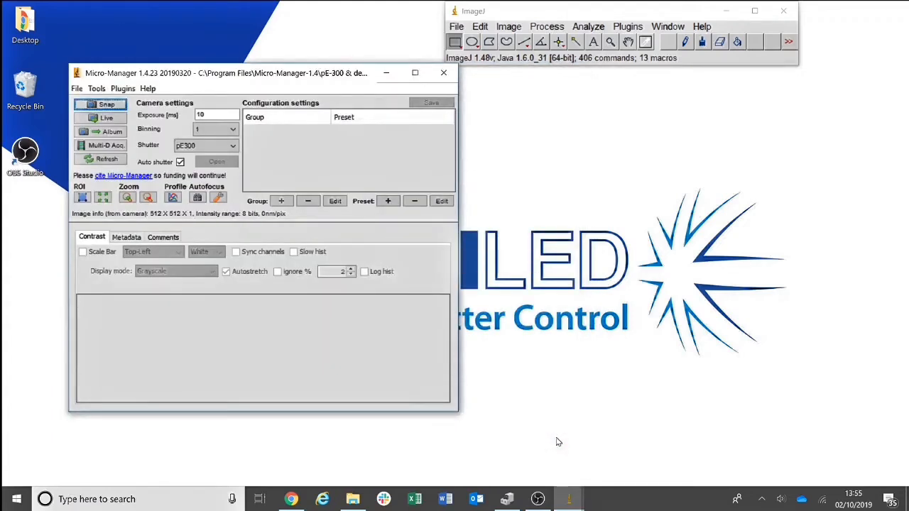
mouse_move(564, 434)
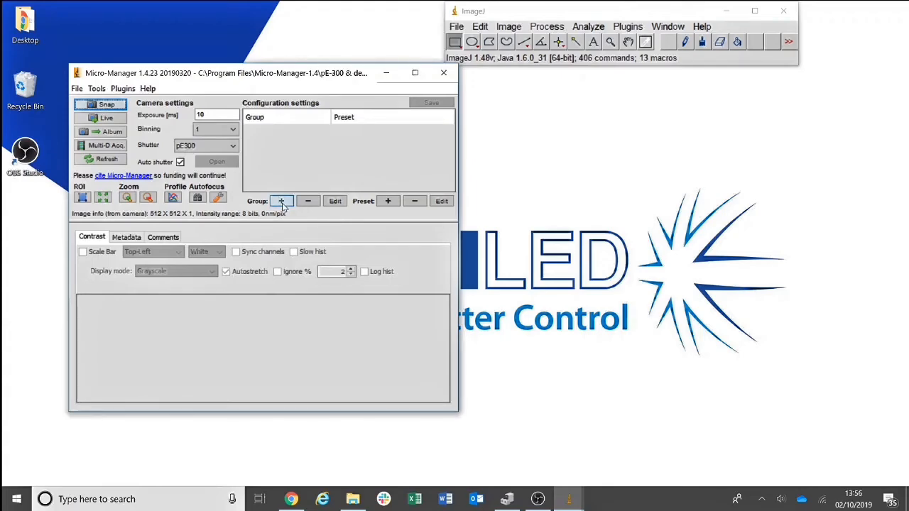
Create group 'Channels' from shutter properties pE300 SelectionA, SelectionB and SelectionC
click(281, 201)
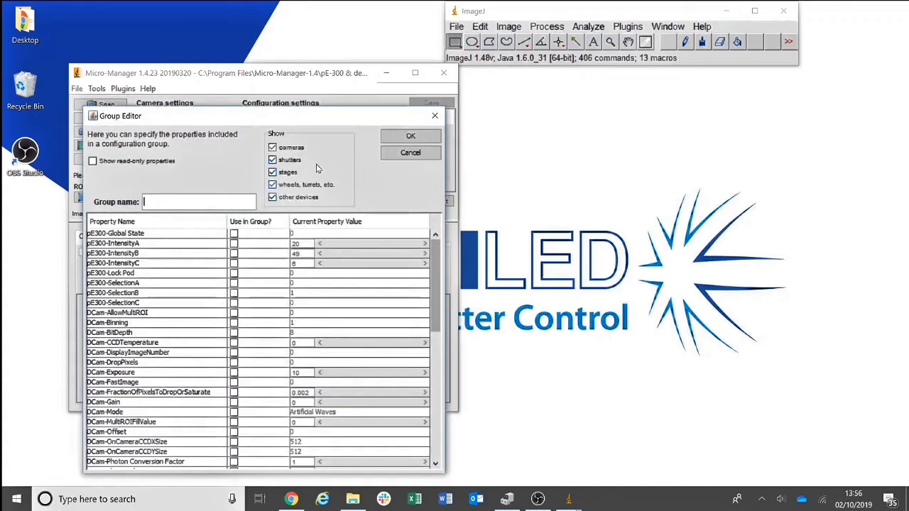
mouse_move(202, 258)
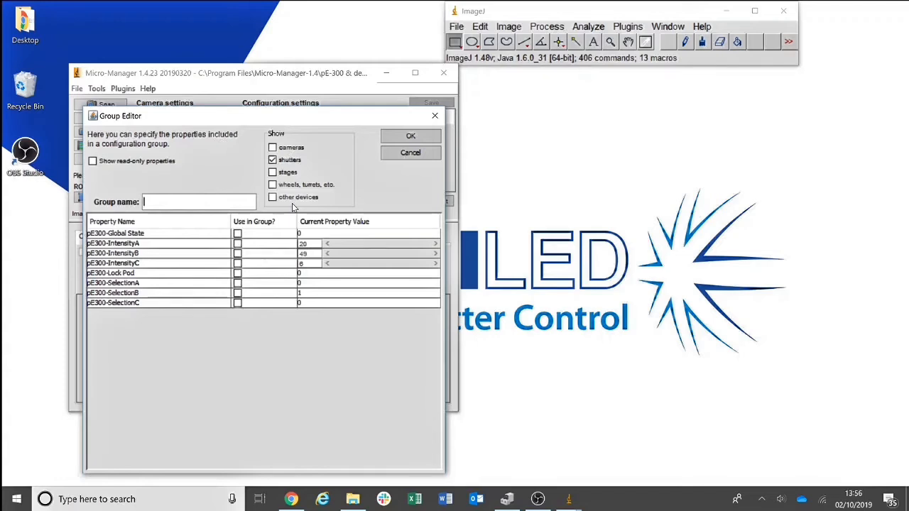
text(Channels)
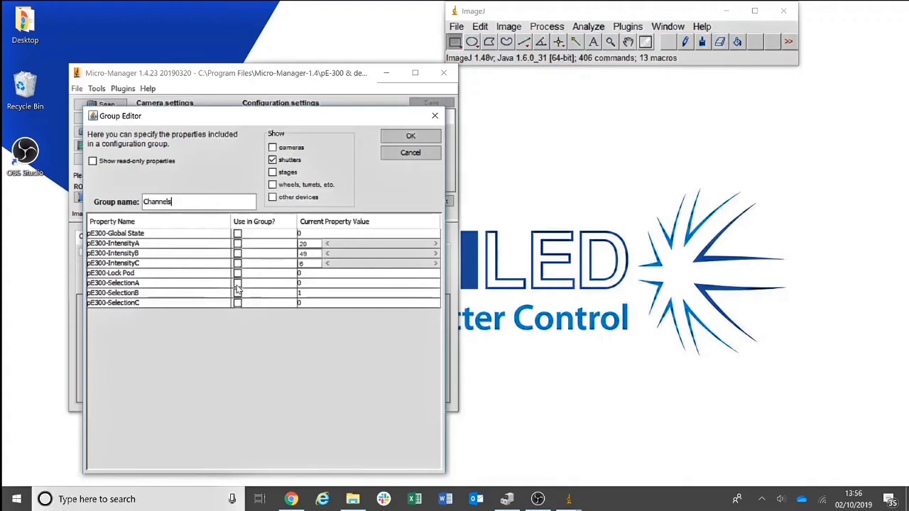
click(238, 282)
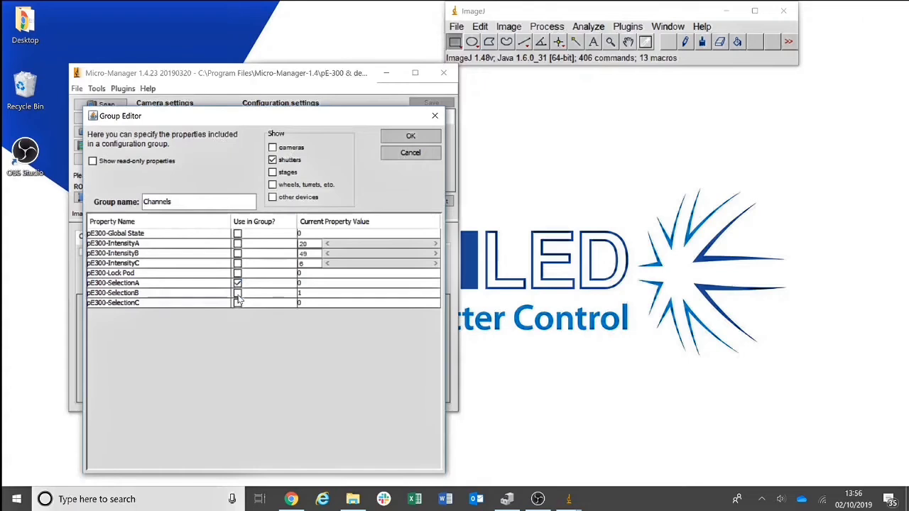
click(237, 302)
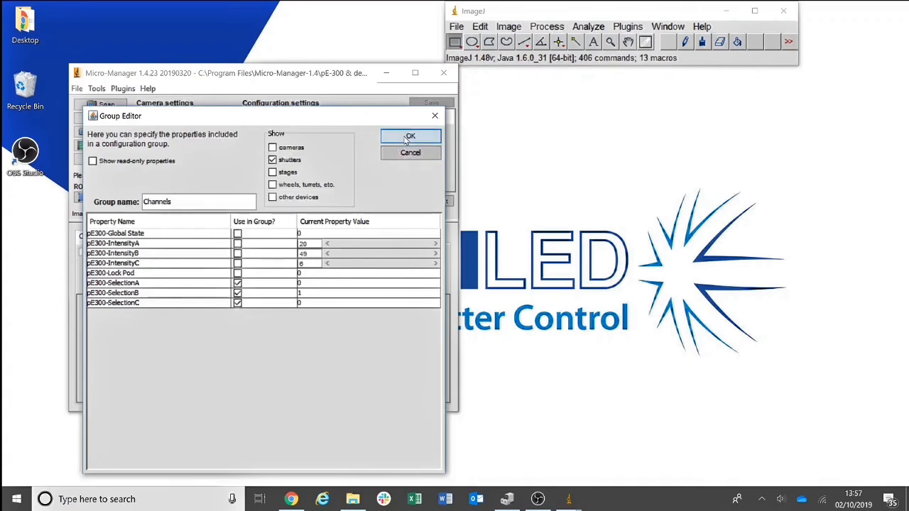
click(411, 137)
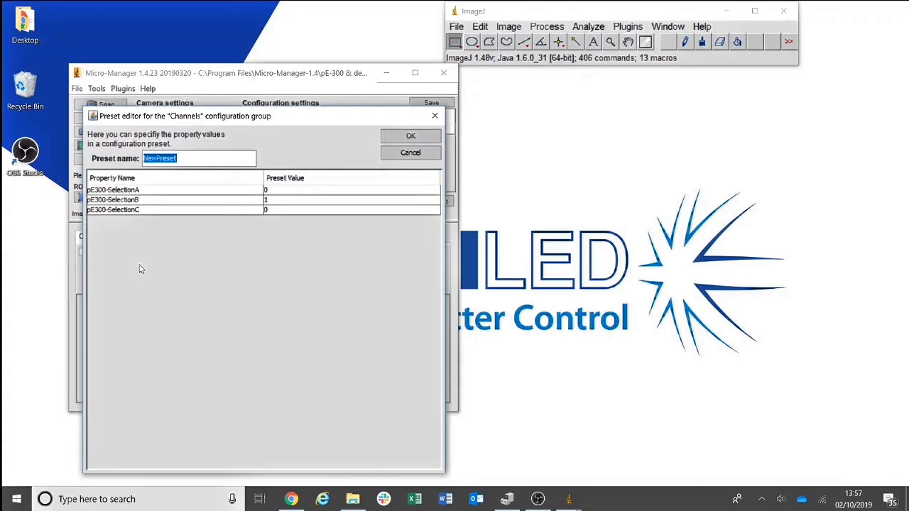
mouse_move(106, 233)
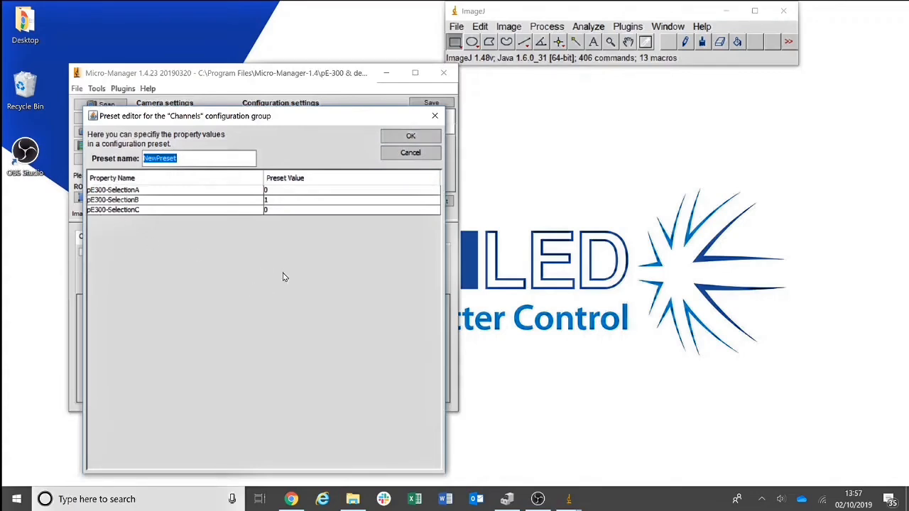
Save preset 'Channel 1' with SelectionA 1, SelectionB 0 and SelectionC 0
text(Channel 1)
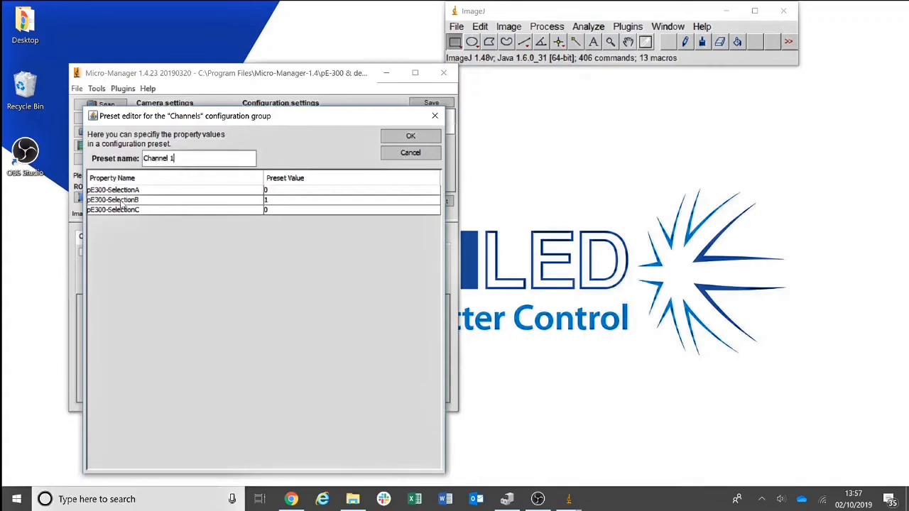
click(352, 199)
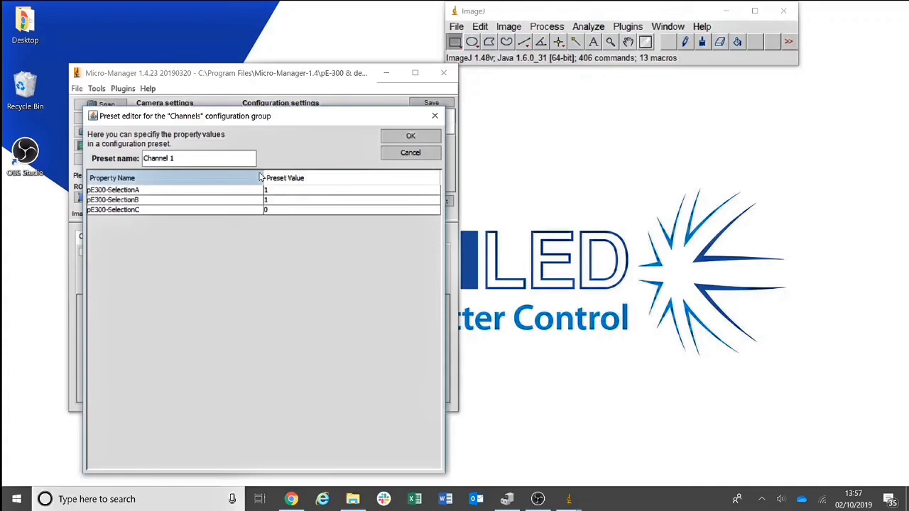
click(352, 199)
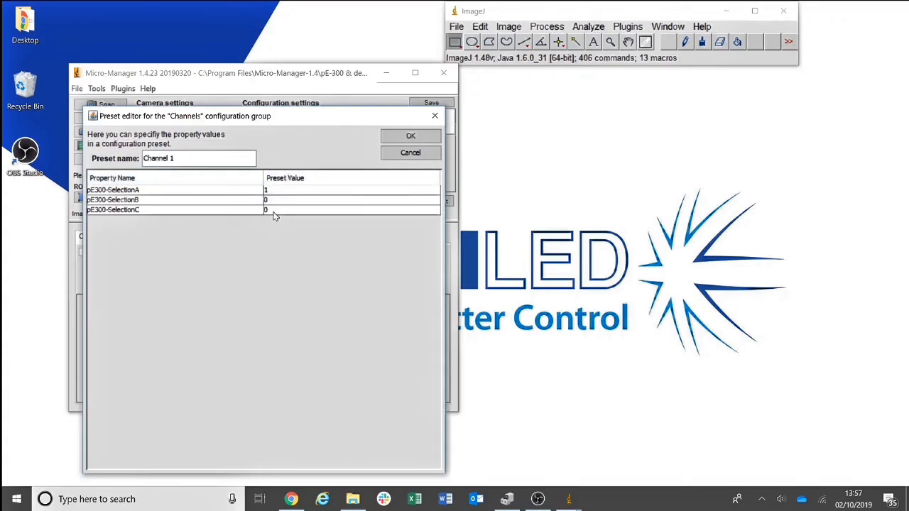
mouse_move(390, 144)
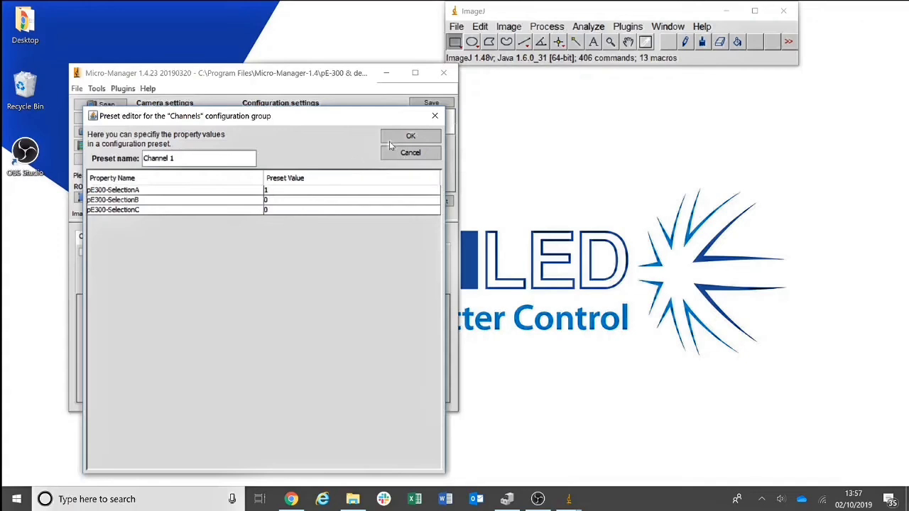
click(411, 136)
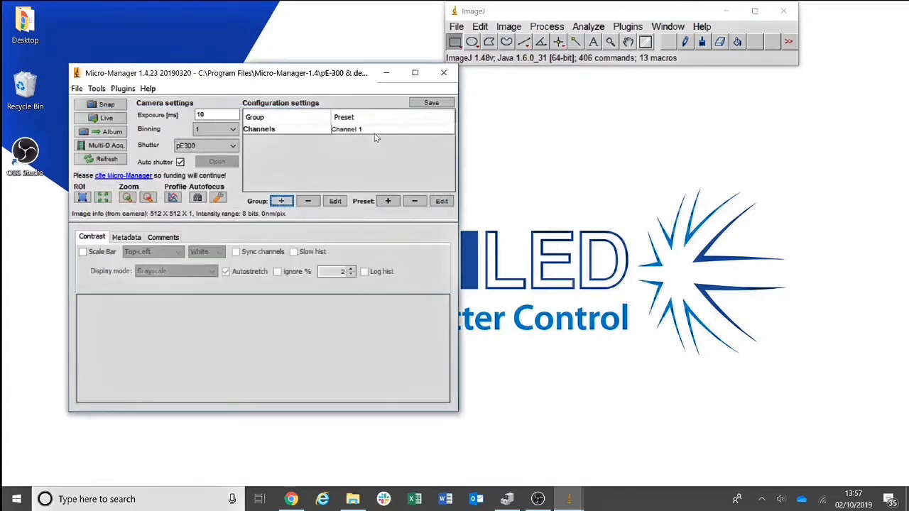
mouse_move(367, 133)
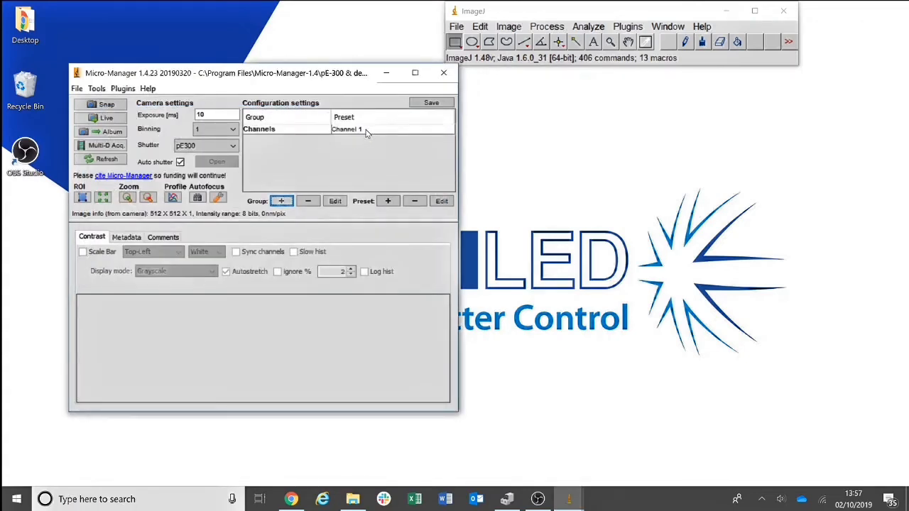
Add a 'Channel 2' preset to the Channels group with SelectionB set to 1
click(277, 129)
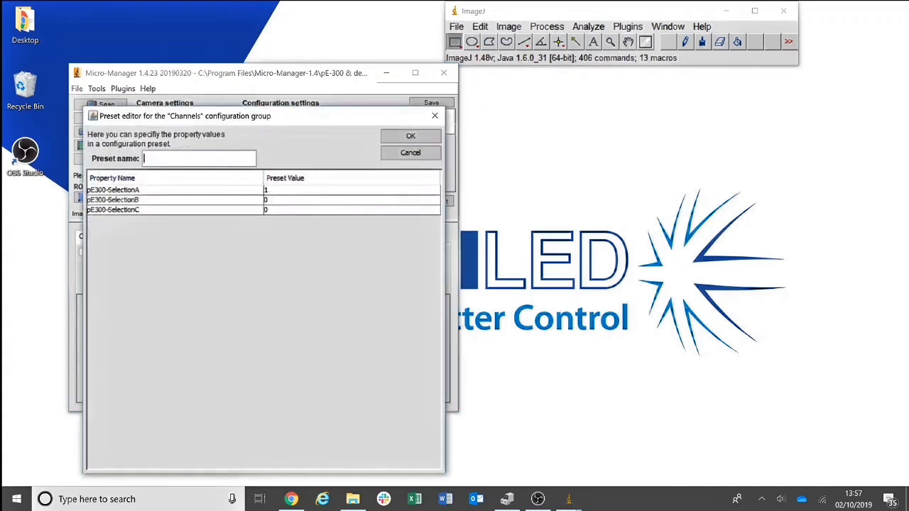
text(Channel 2)
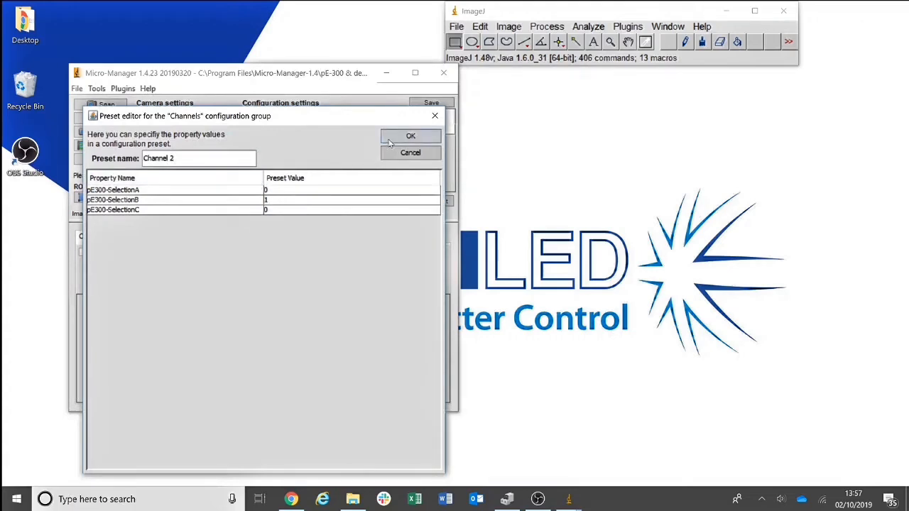
click(410, 136)
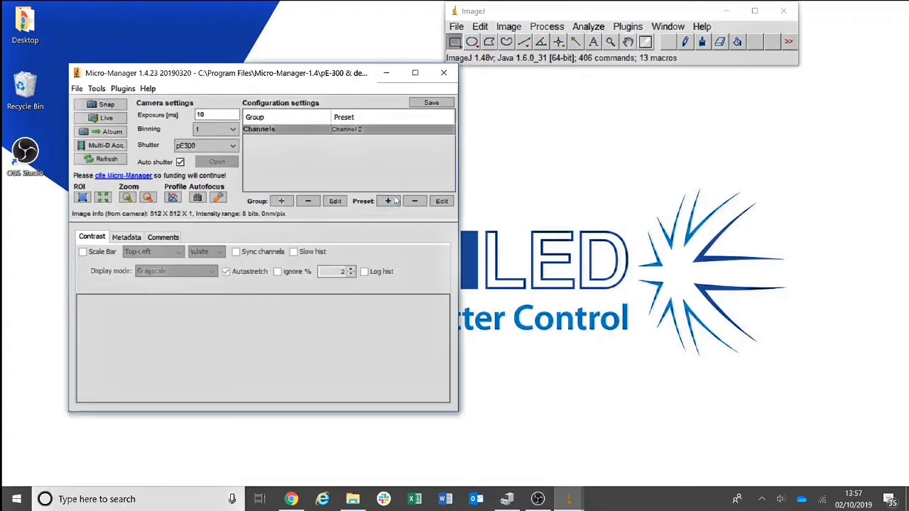
Add a 'Channel 3' preset to the Channels group with SelectionC set to 1
click(388, 201)
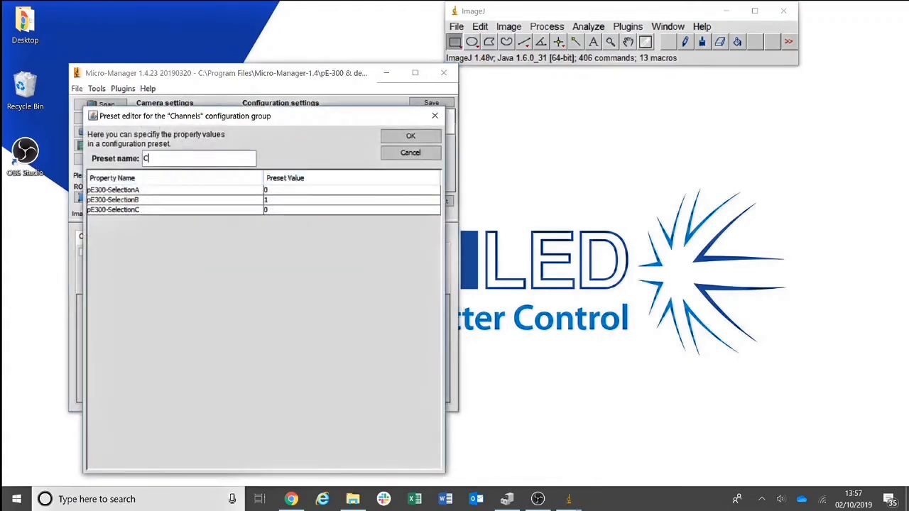
text(hannel 3)
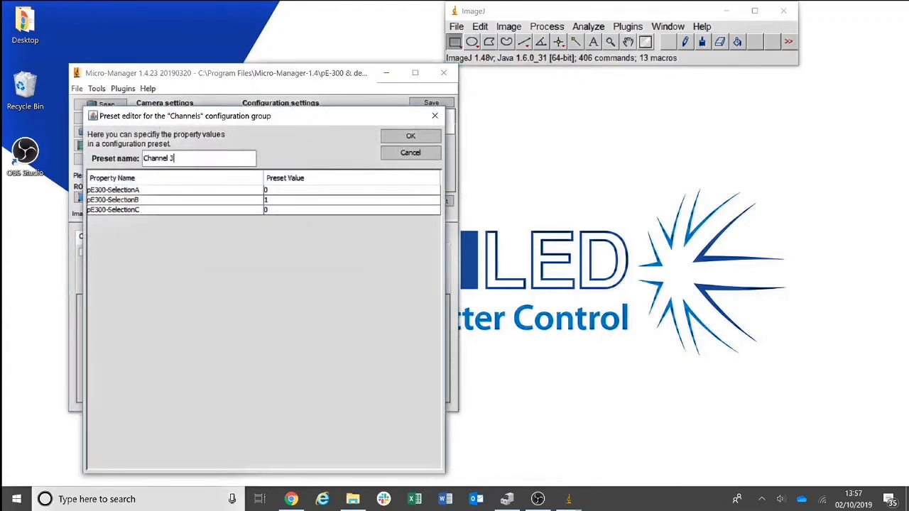
click(351, 210)
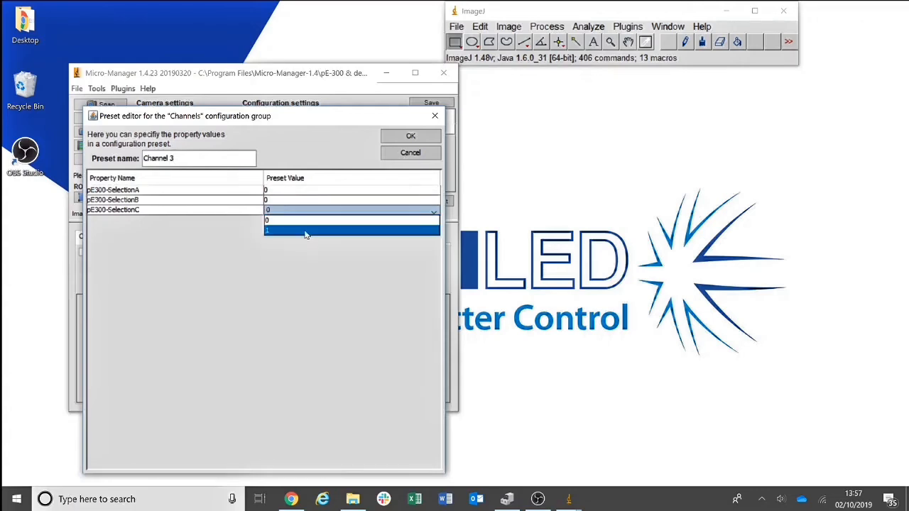
click(411, 136)
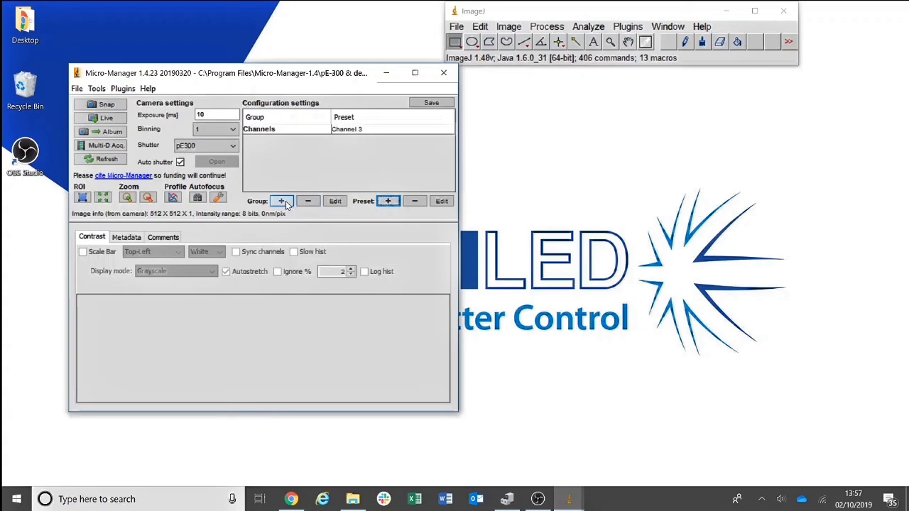
Create a 'Channel 1 Intensity' group on pE300 IntensityA and set its slider to 11
click(281, 201)
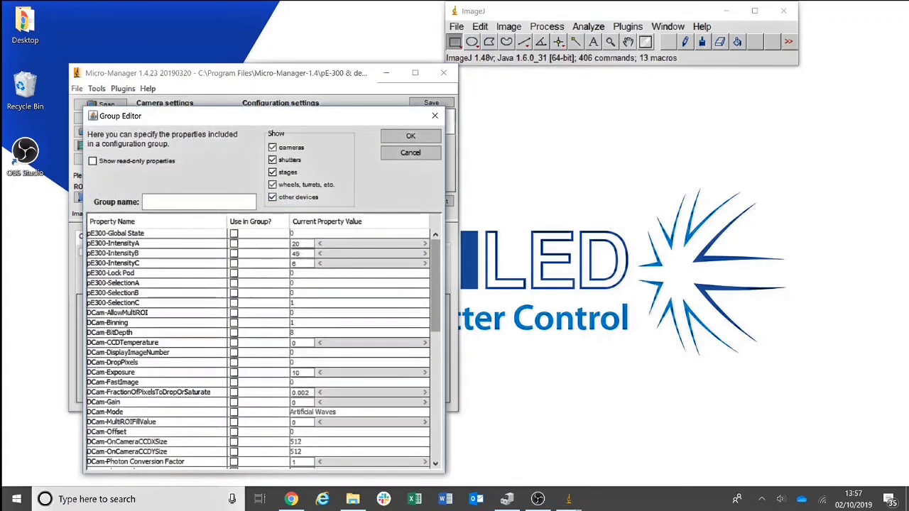
text(Channel 1 Intensity)
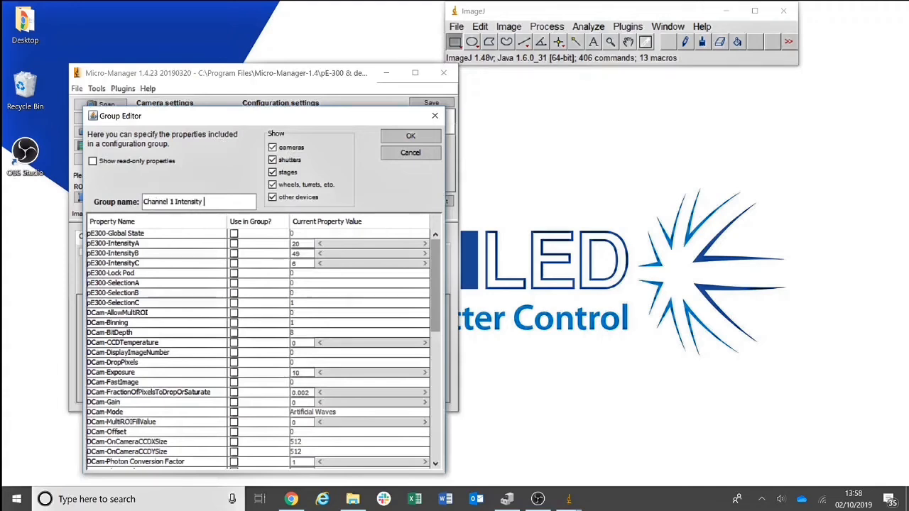
click(272, 147)
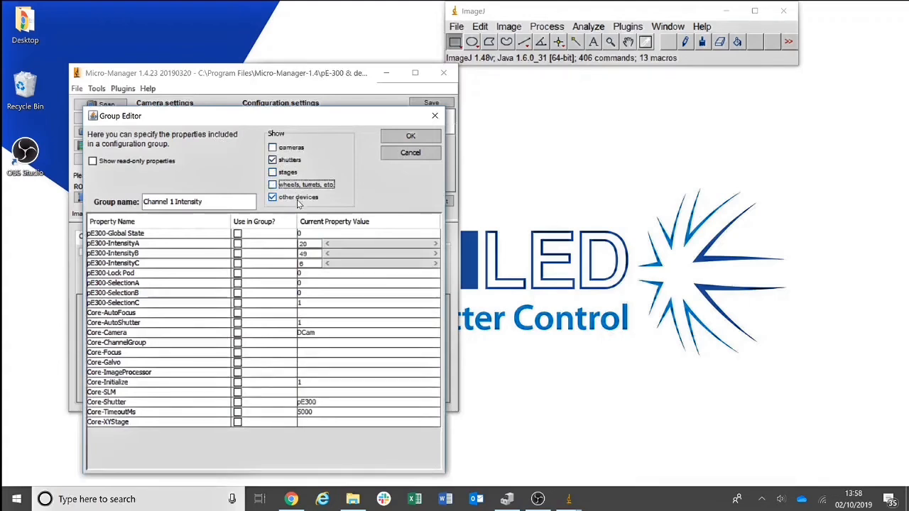
click(273, 197)
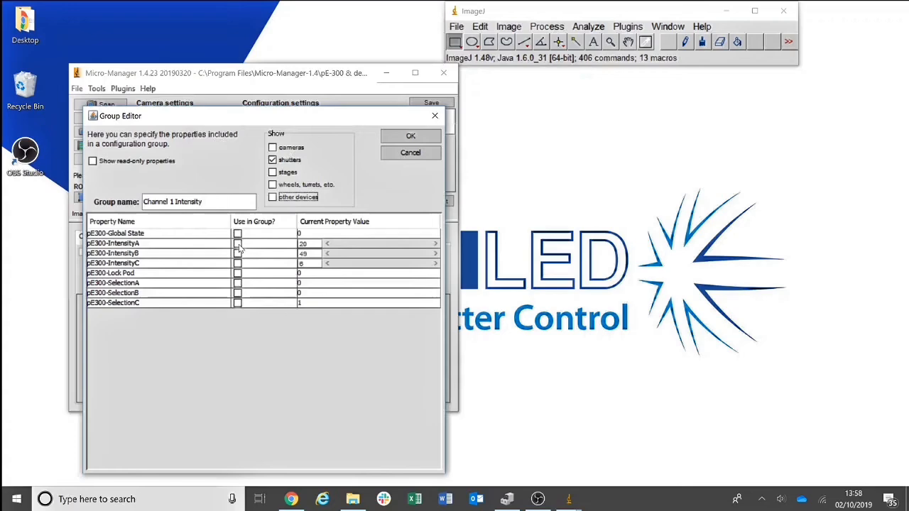
click(237, 243)
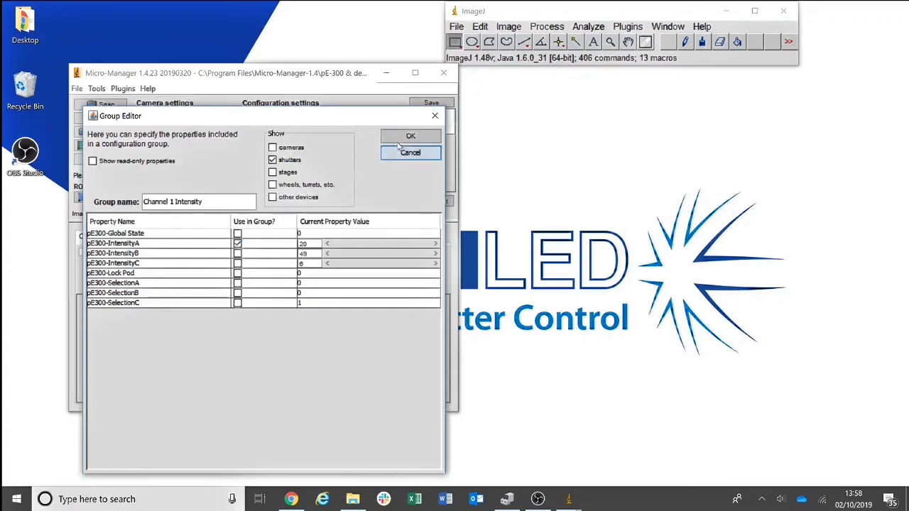
click(410, 136)
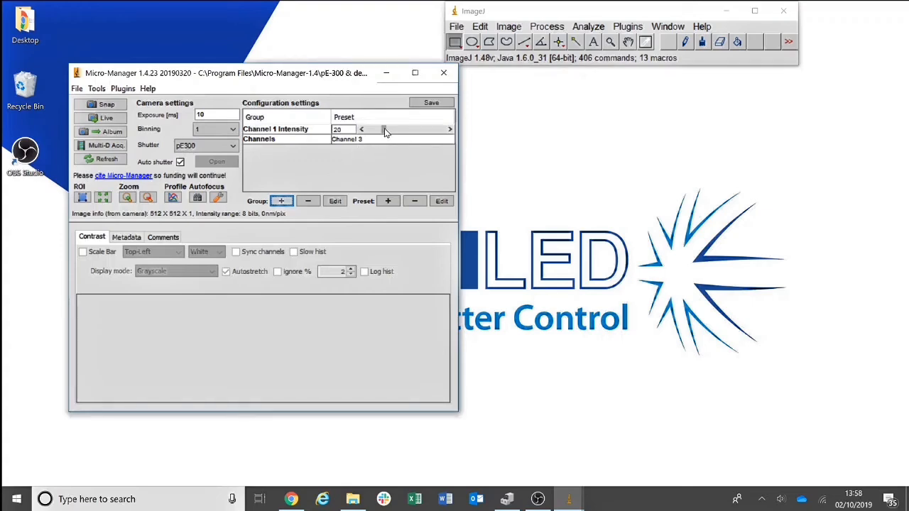
drag(383, 128, 366, 129)
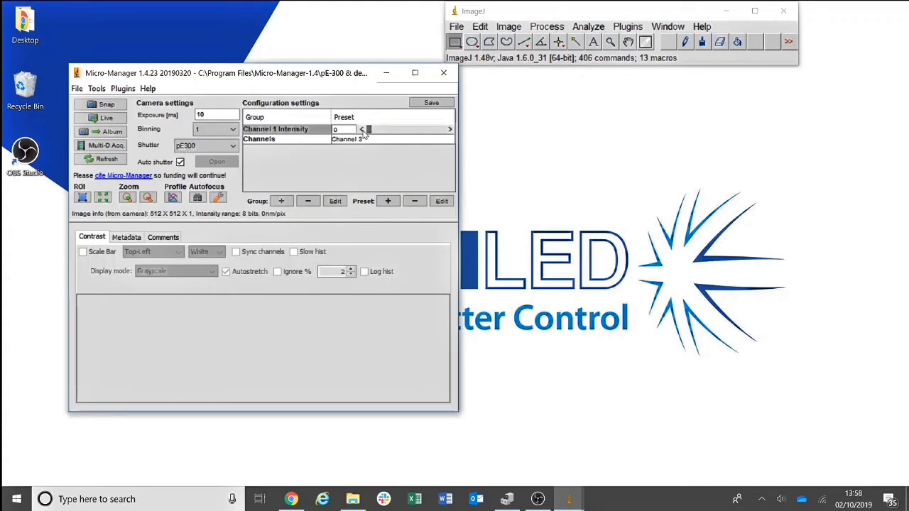
drag(367, 129, 440, 129)
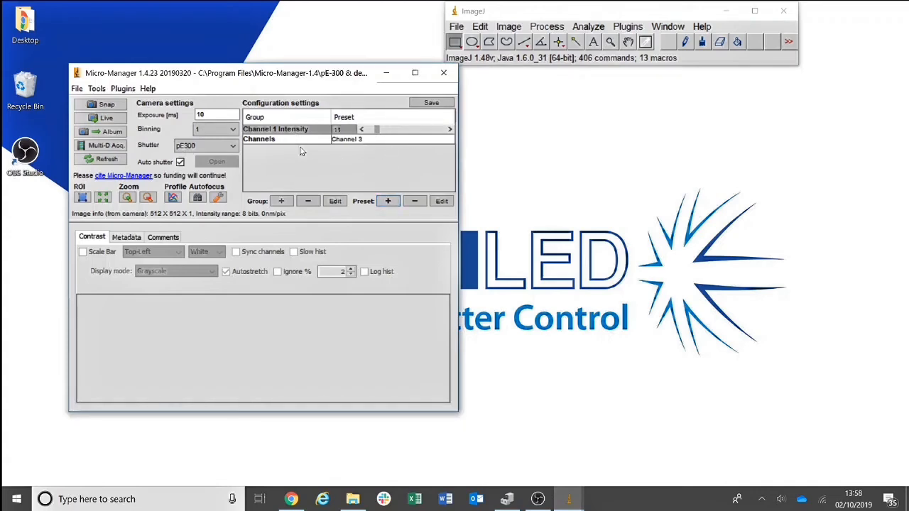
Create a 'Channel 2 Intensity' group controlling pE300 IntensityB
click(281, 201)
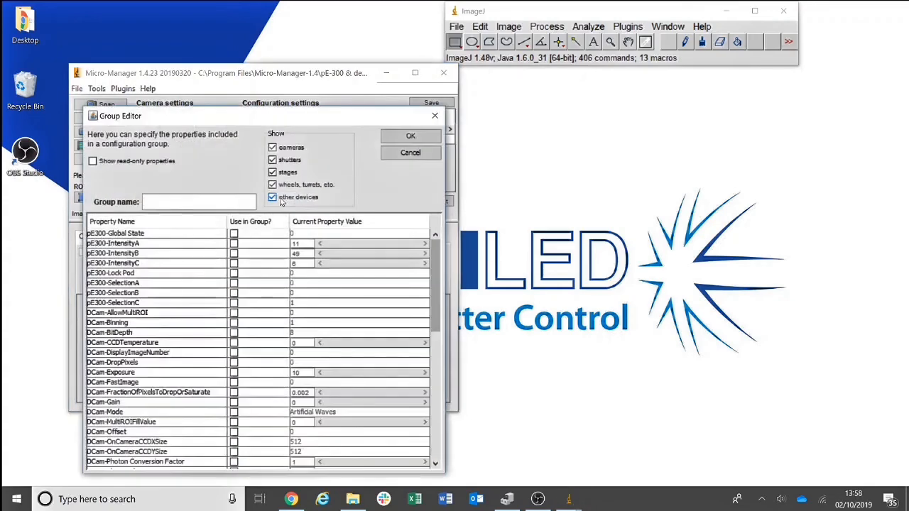
text(Channel 2 Intensity)
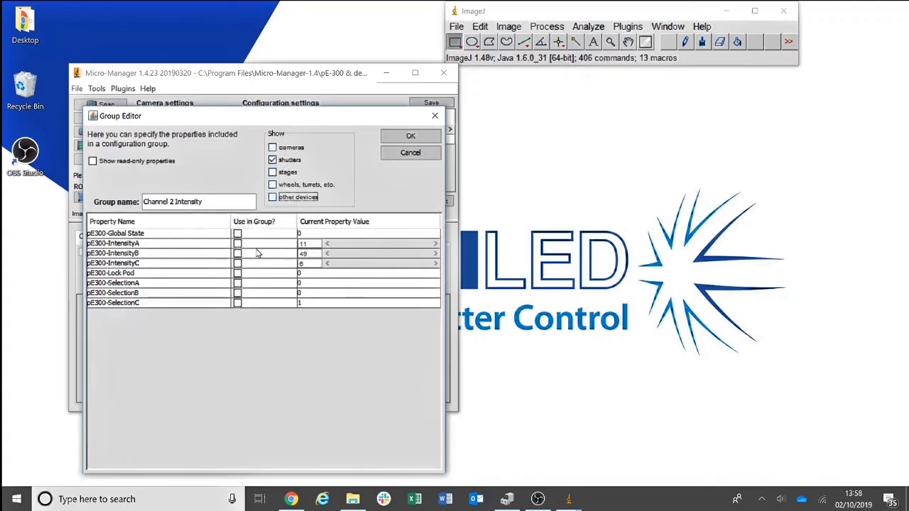
click(237, 253)
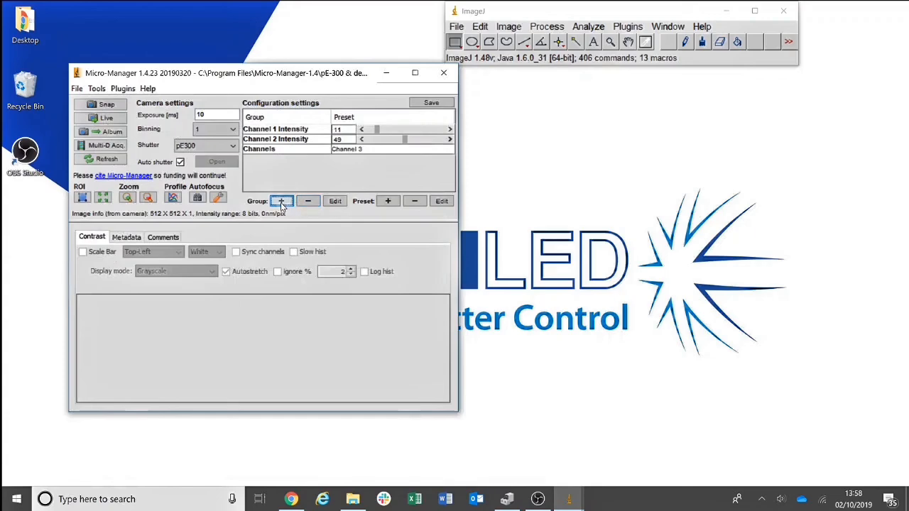
Create a 'Channel 3 Intensity' group controlling pE300 IntensityC
click(281, 201)
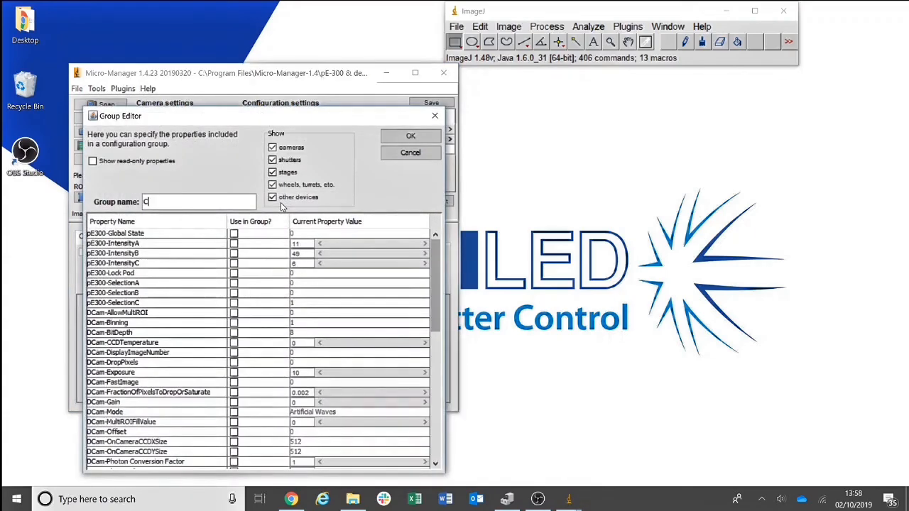
text(hannel 3 Intensity)
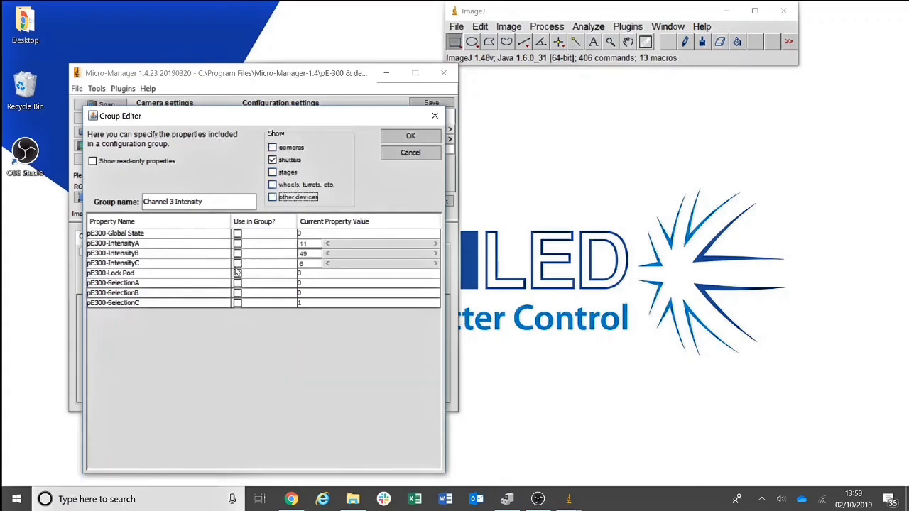
click(409, 136)
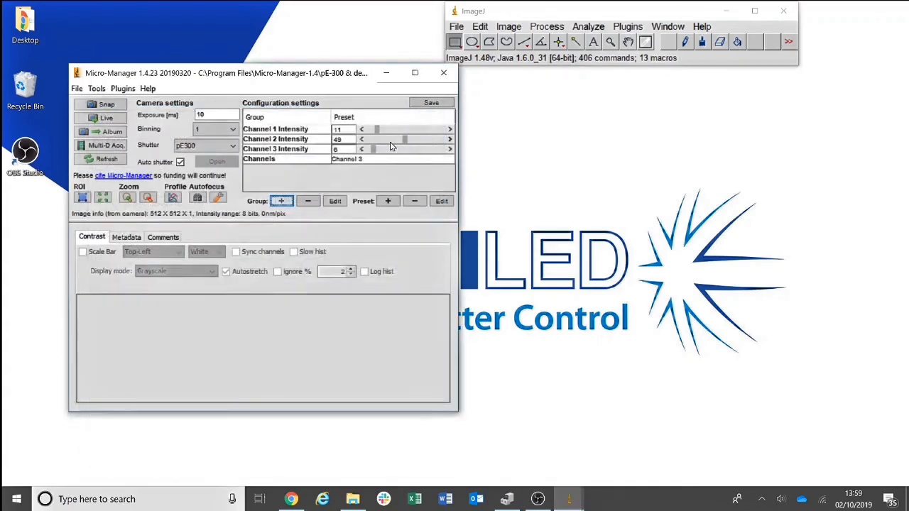
Select the Channel 1 preset, raise its intensity to 29, and start Live view
click(390, 158)
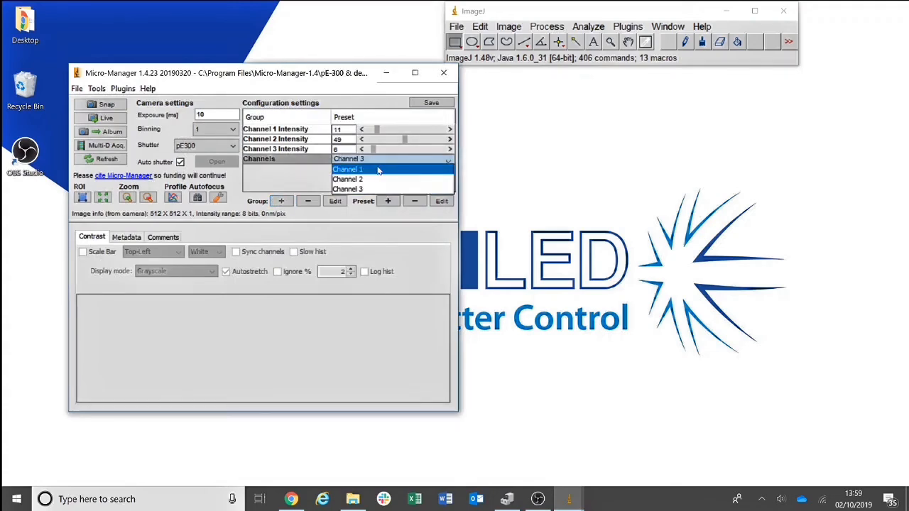
click(349, 169)
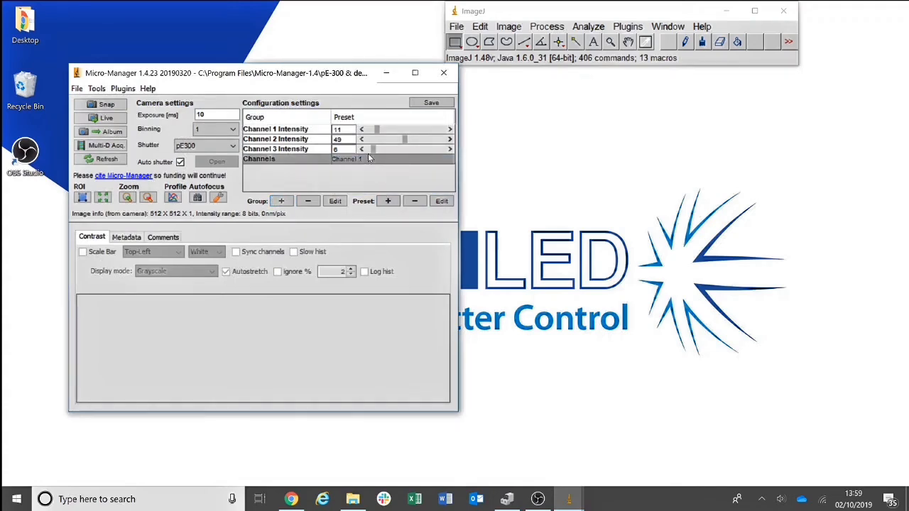
drag(376, 129, 389, 129)
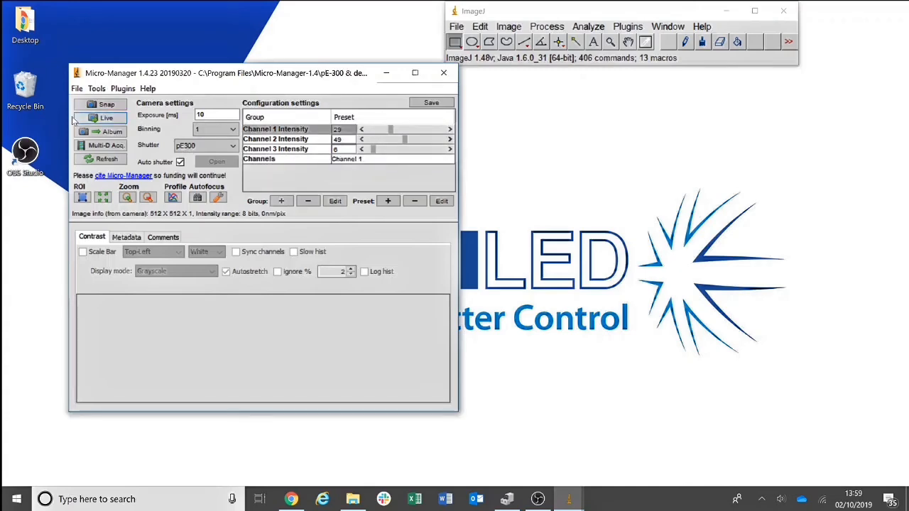
click(107, 118)
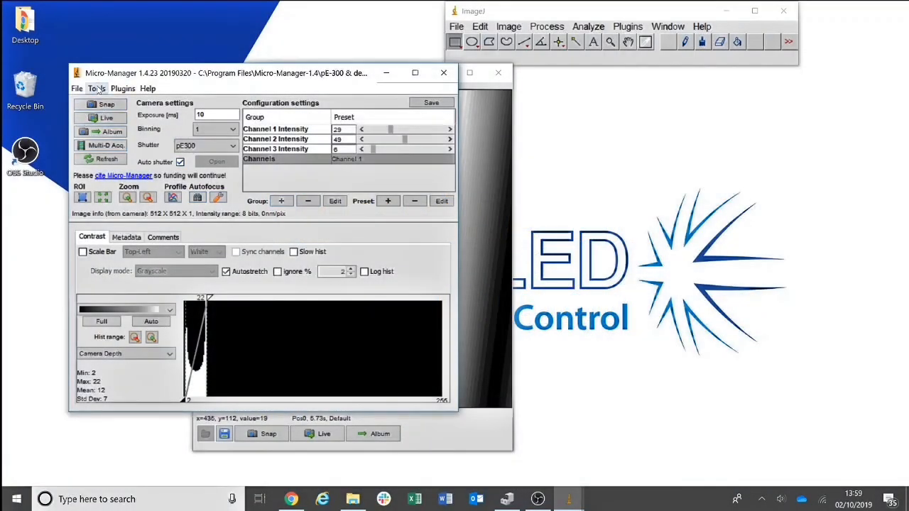
Open Tools > Multi-Dimensional Acquisition
click(102, 88)
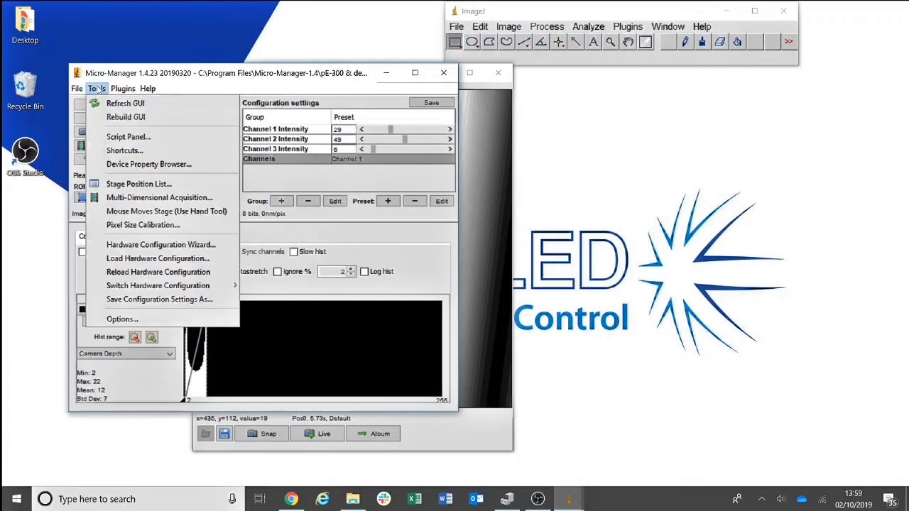
mouse_move(140, 198)
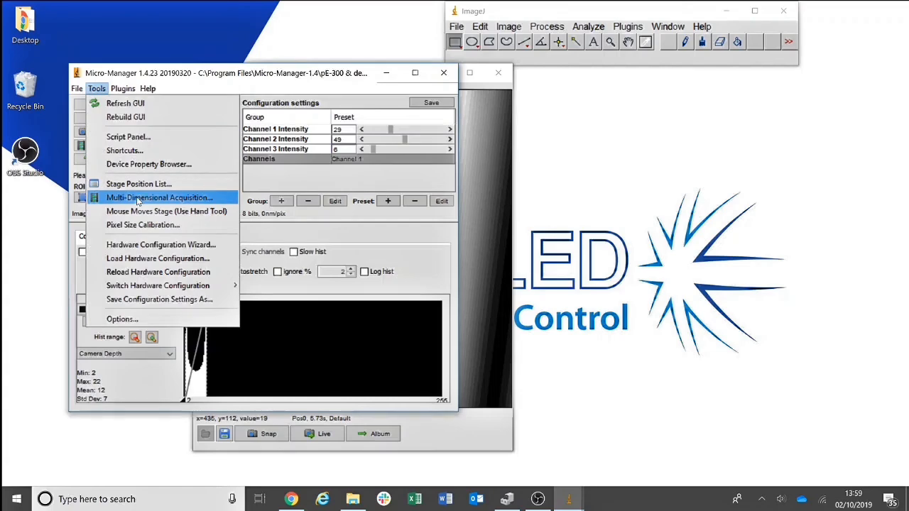
click(159, 197)
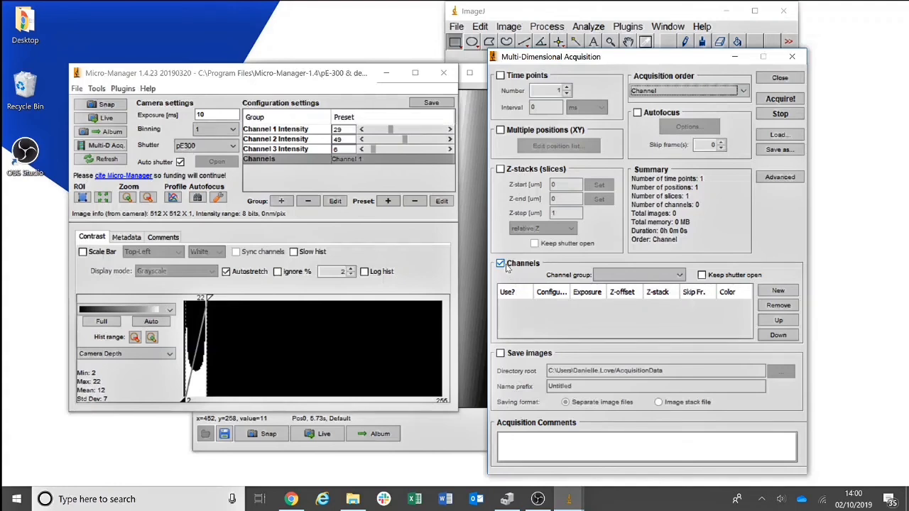
Use the Channels group and add Channel 1, Channel 2 and Channel 3 to the acquisition
click(639, 274)
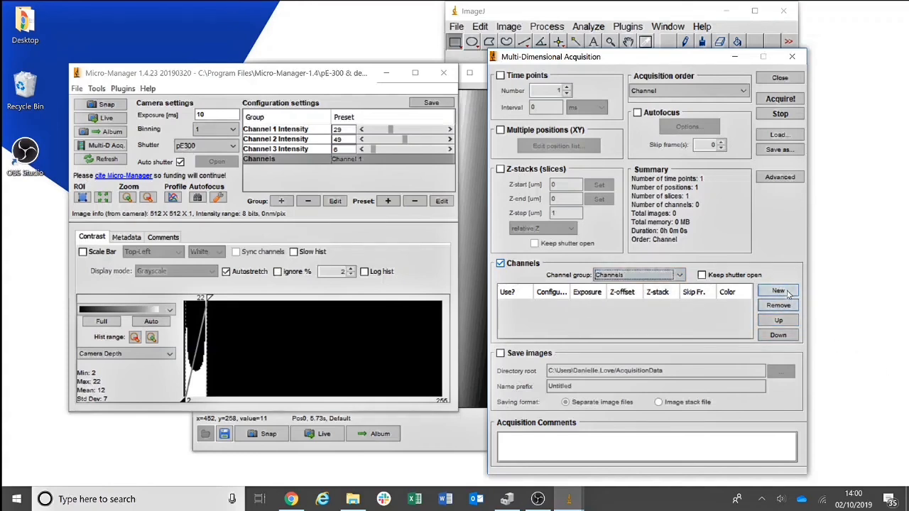
click(778, 291)
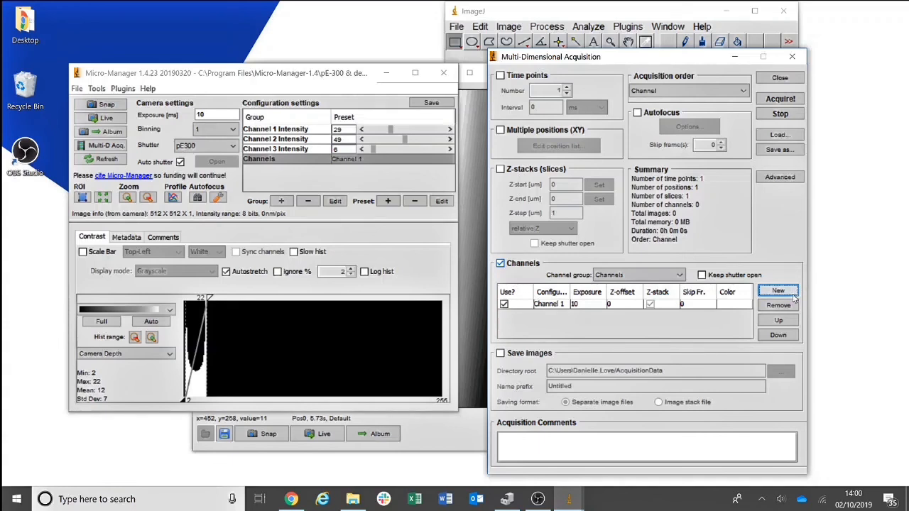
click(777, 291)
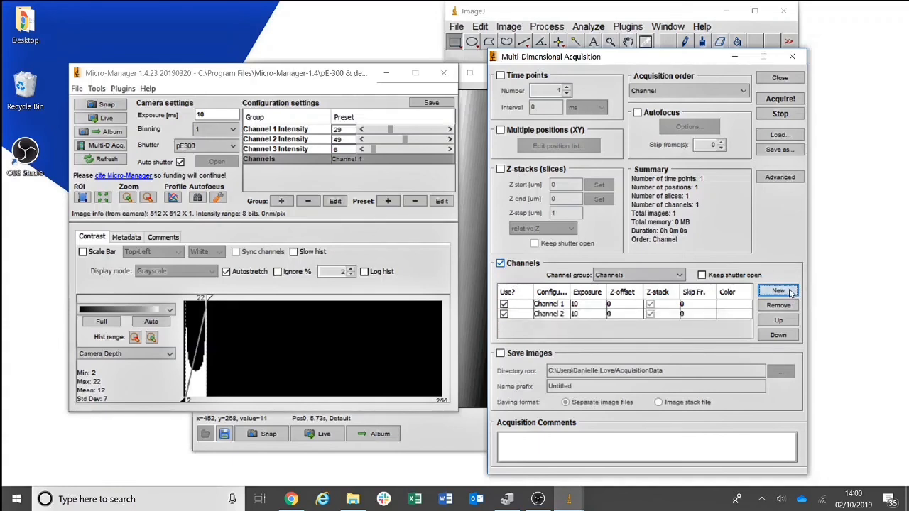
click(778, 291)
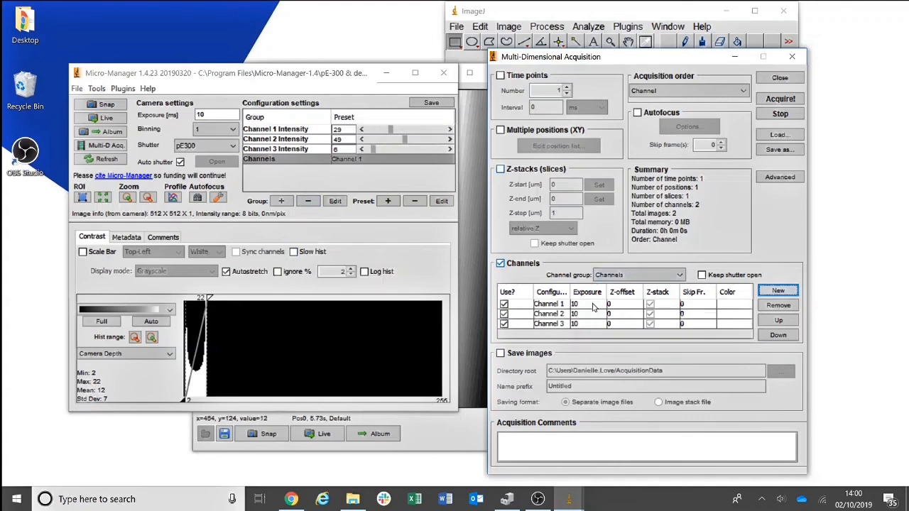
mouse_move(595, 331)
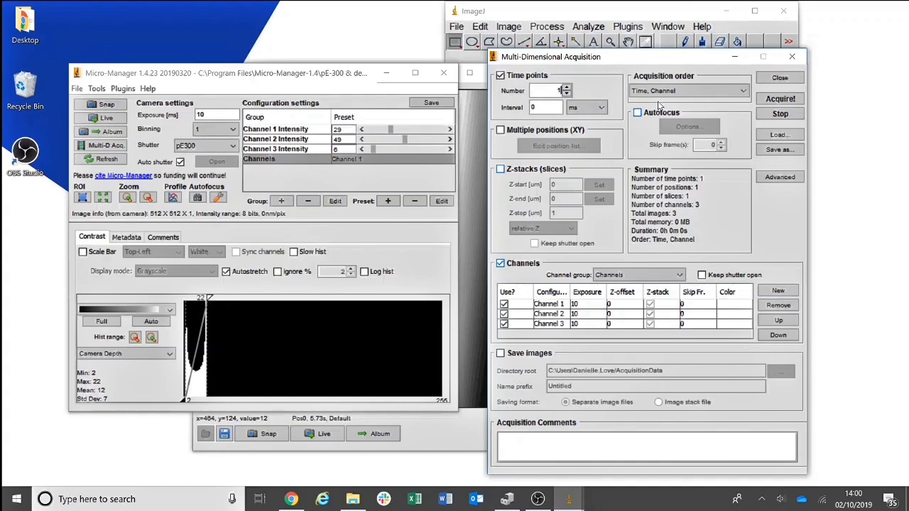
mouse_move(685, 91)
text(00)
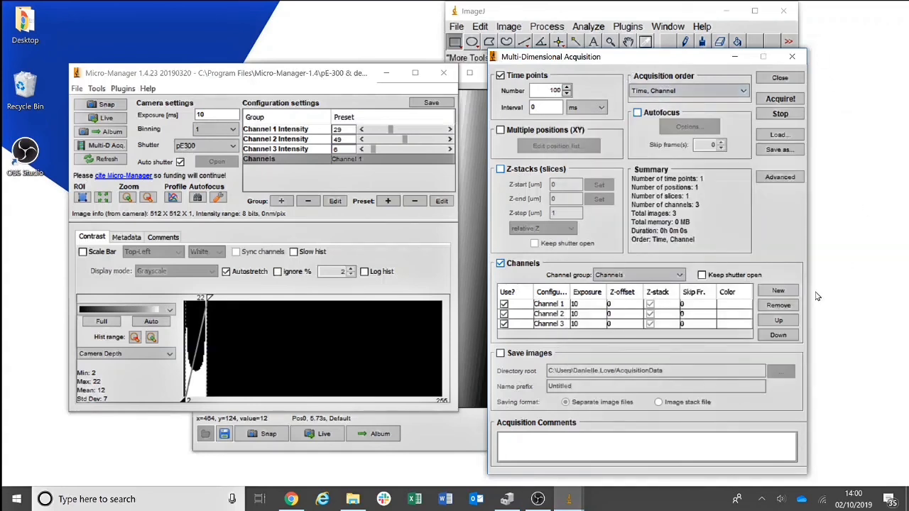
mouse_move(511, 366)
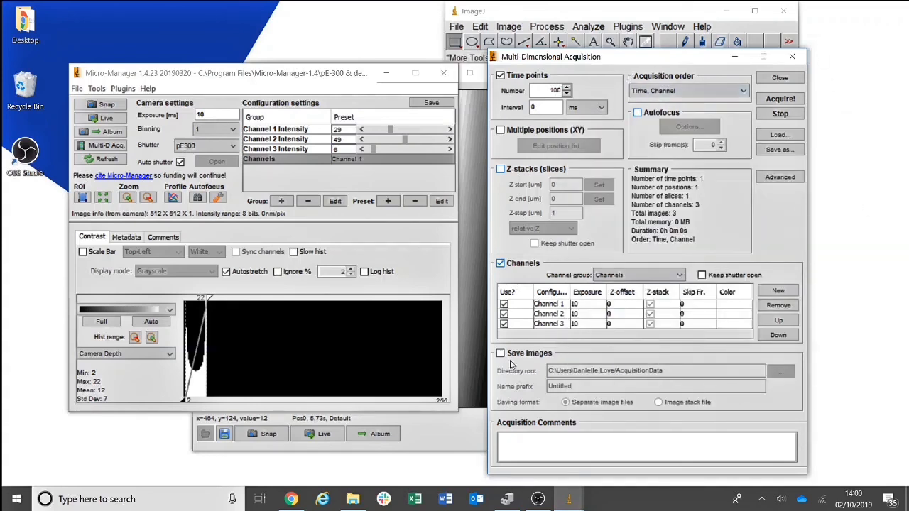
mouse_move(505, 357)
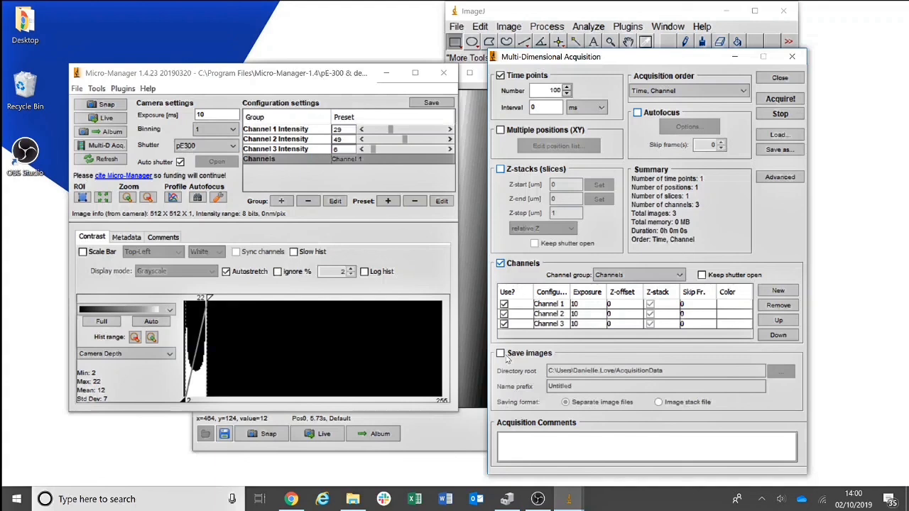
Close the Multi-Dimensional Acquisition window after setting 100 time points
click(499, 352)
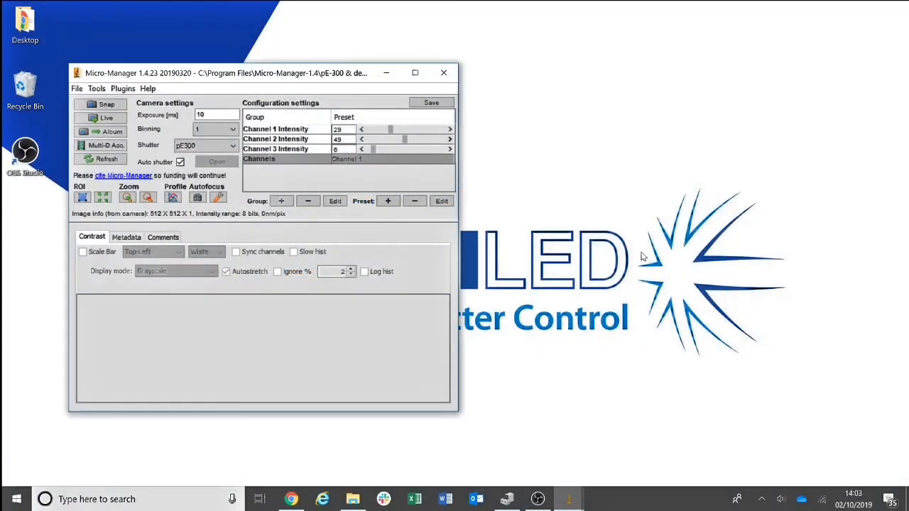
mouse_move(517, 357)
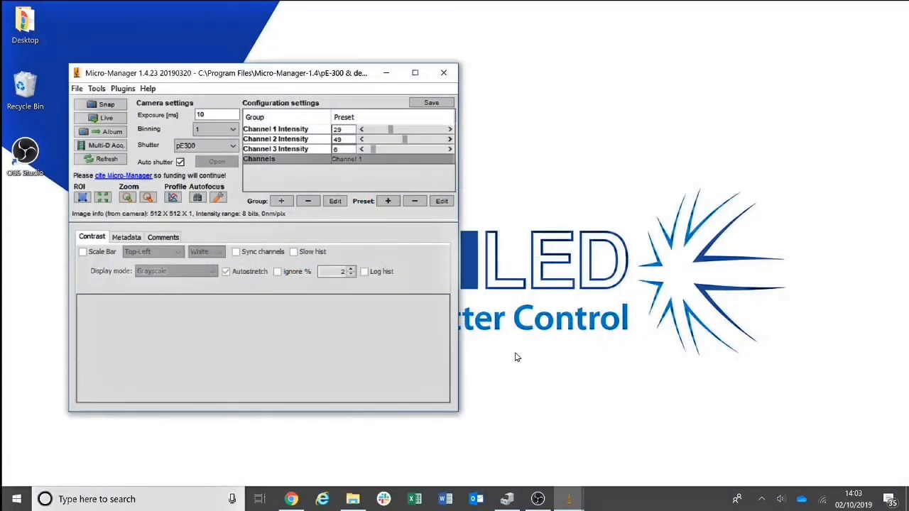
Save the configuration settings to a file via Tools > Save Configuration Settings As
click(72, 90)
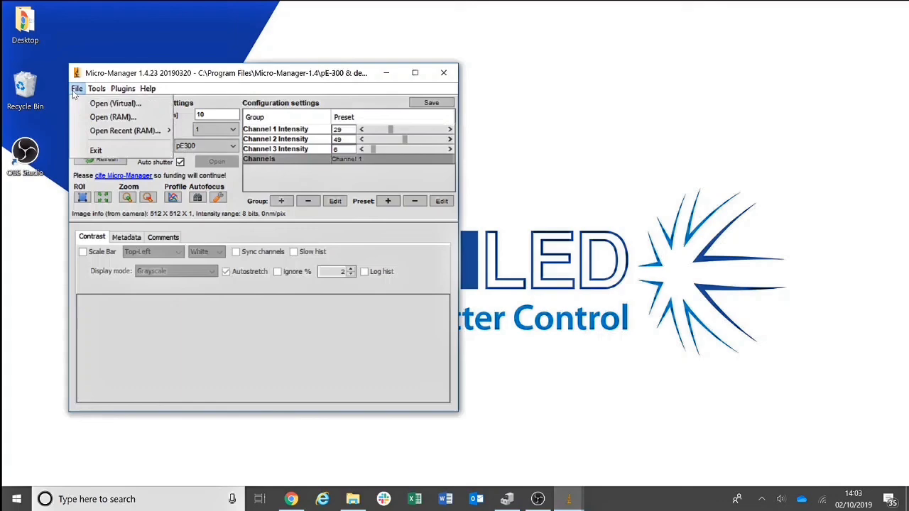
click(104, 88)
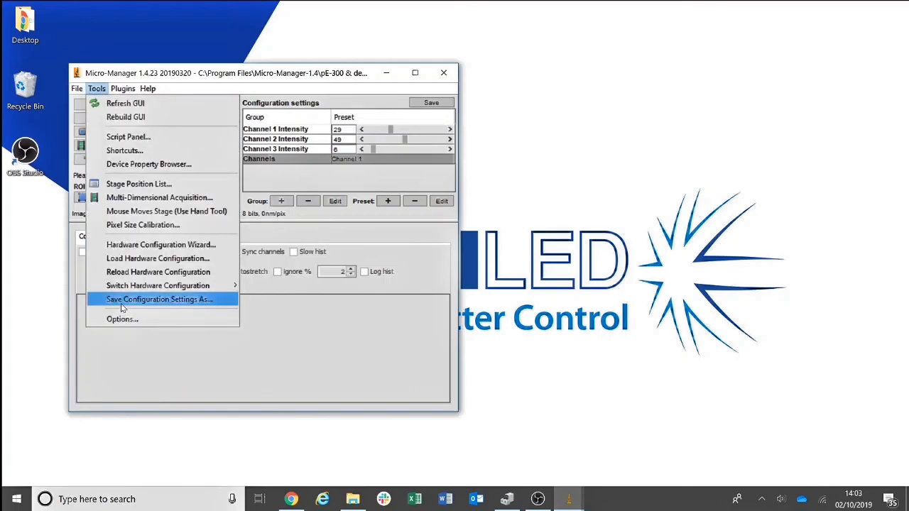
click(164, 299)
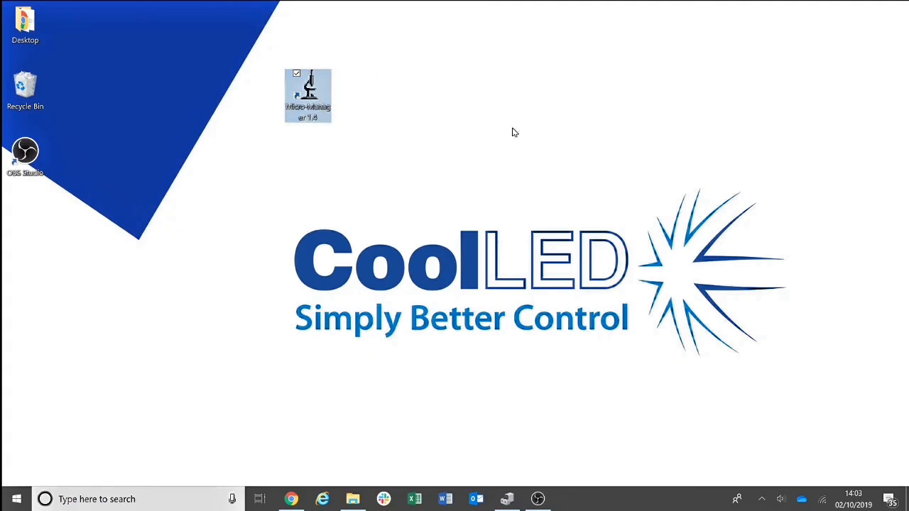
mouse_move(549, 139)
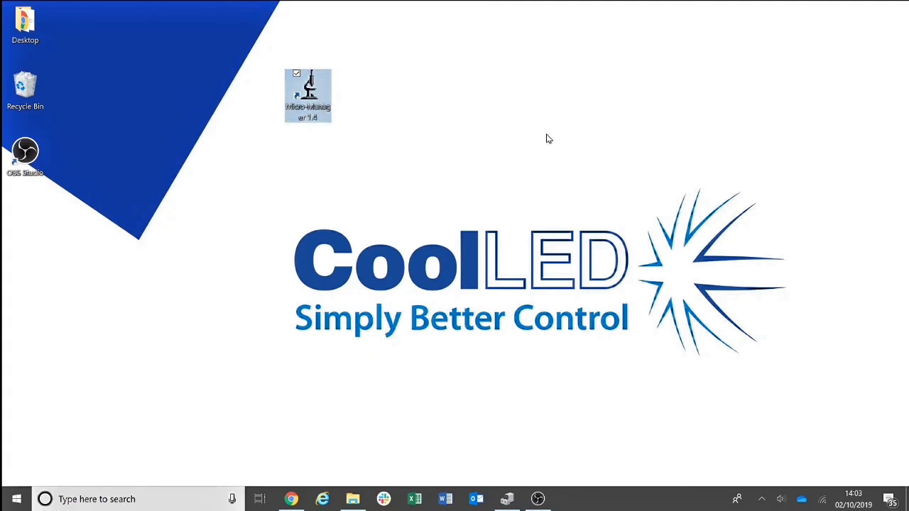